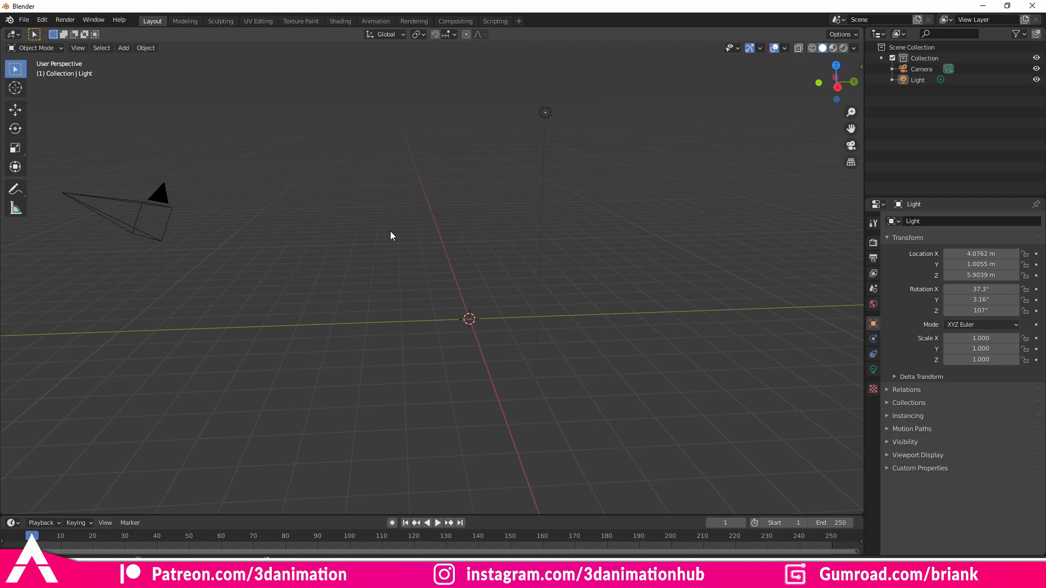
pyautogui.moveTo(347, 40)
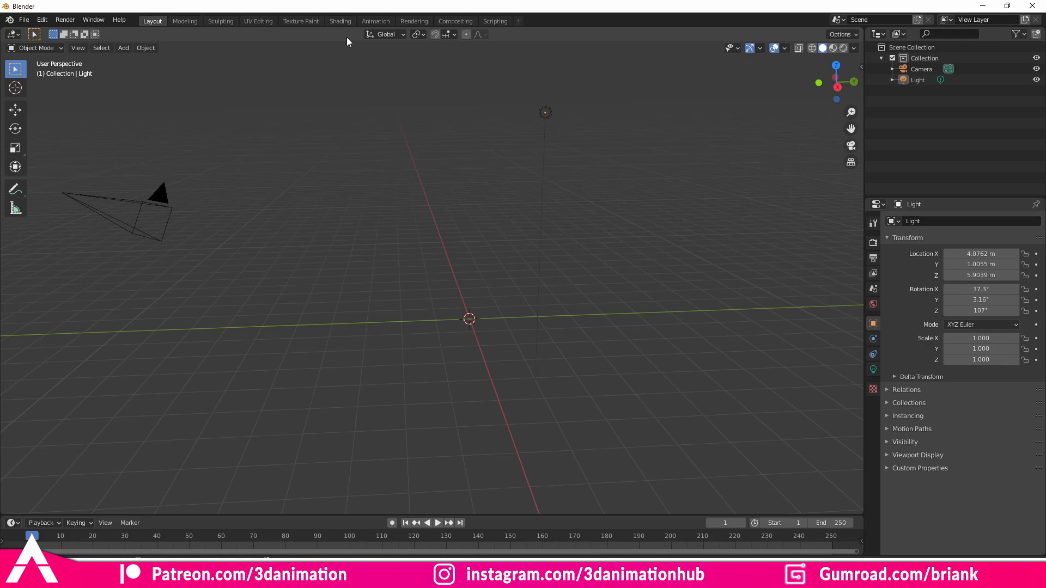
pyautogui.moveTo(42, 19)
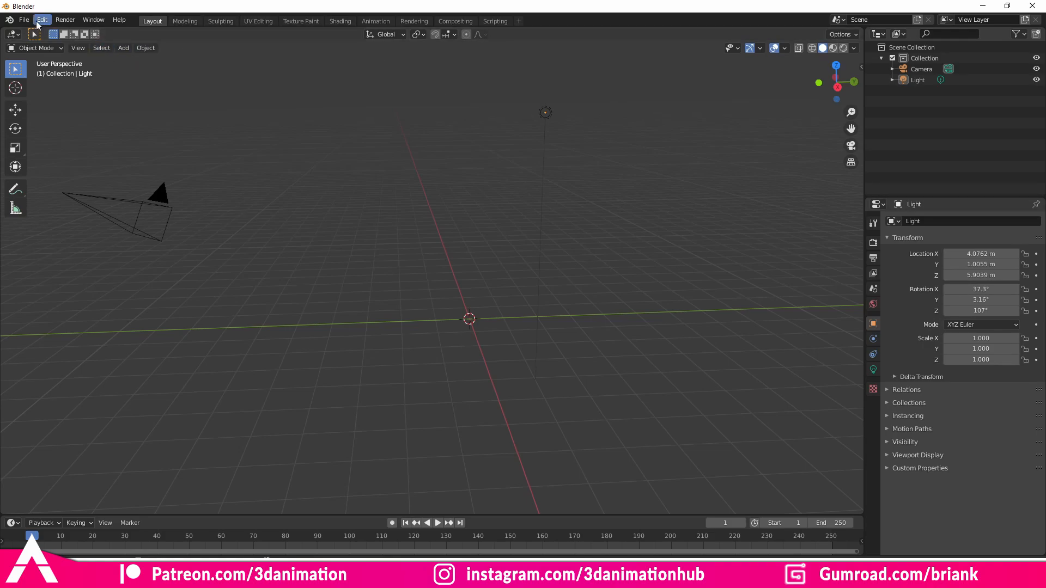
pyautogui.moveTo(23, 19)
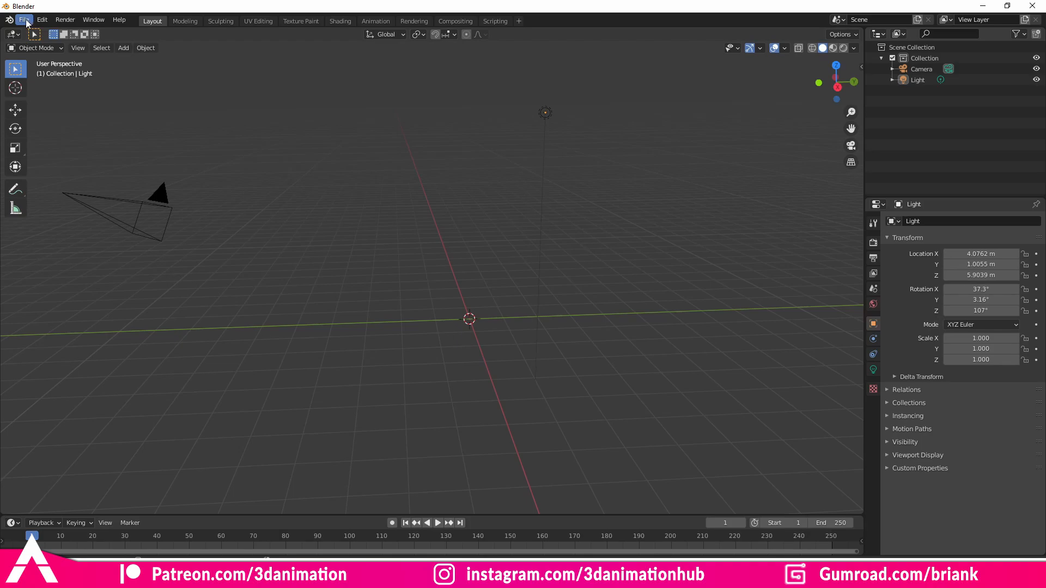
# Browse the Link dialog into Blender Rigs > Rain v2 > rain_v2.1.blend
pyautogui.click(24, 19)
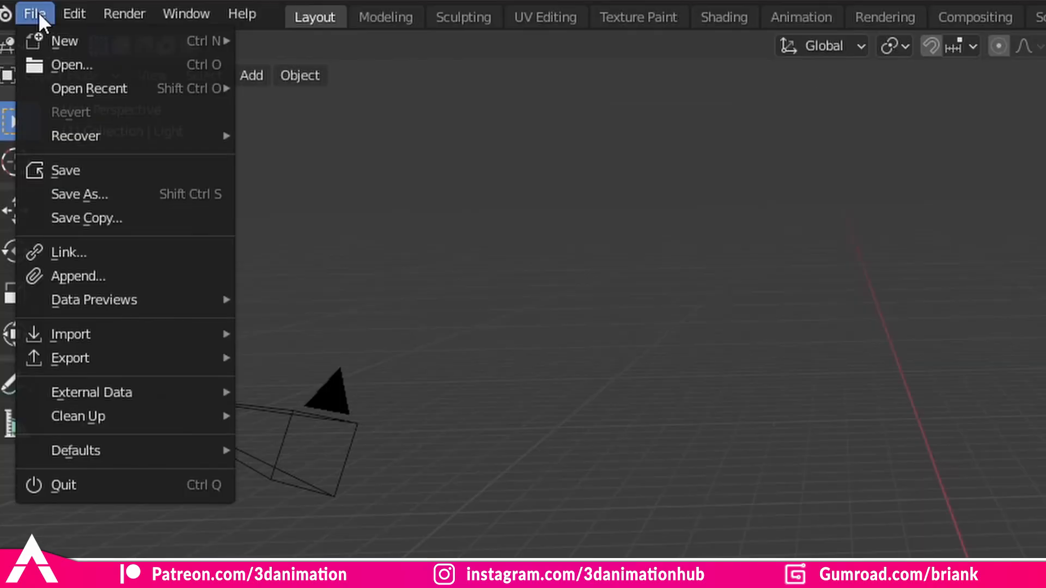
pyautogui.moveTo(147, 300)
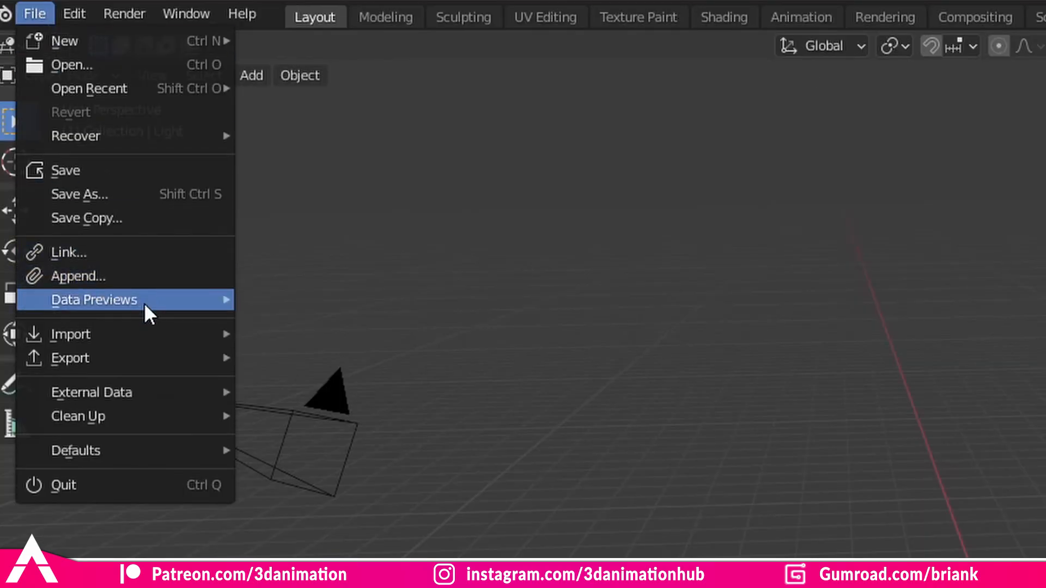
pyautogui.click(67, 251)
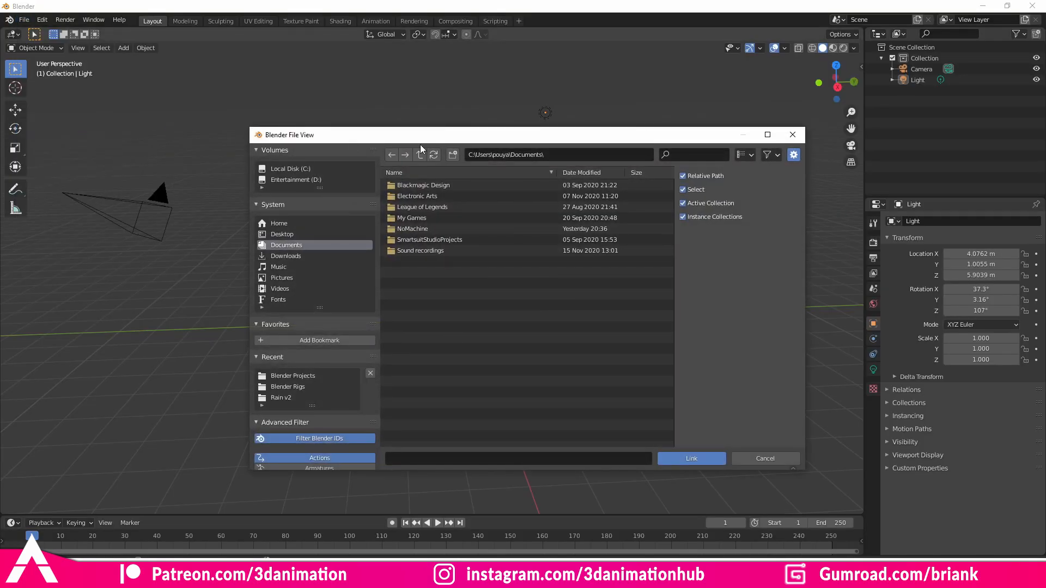
pyautogui.click(291, 386)
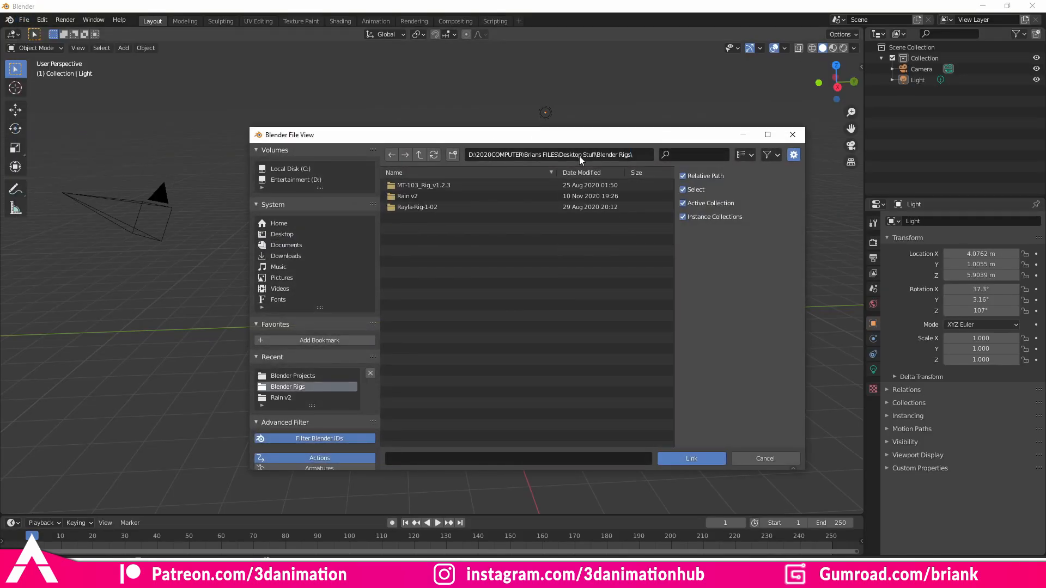
pyautogui.click(468, 196)
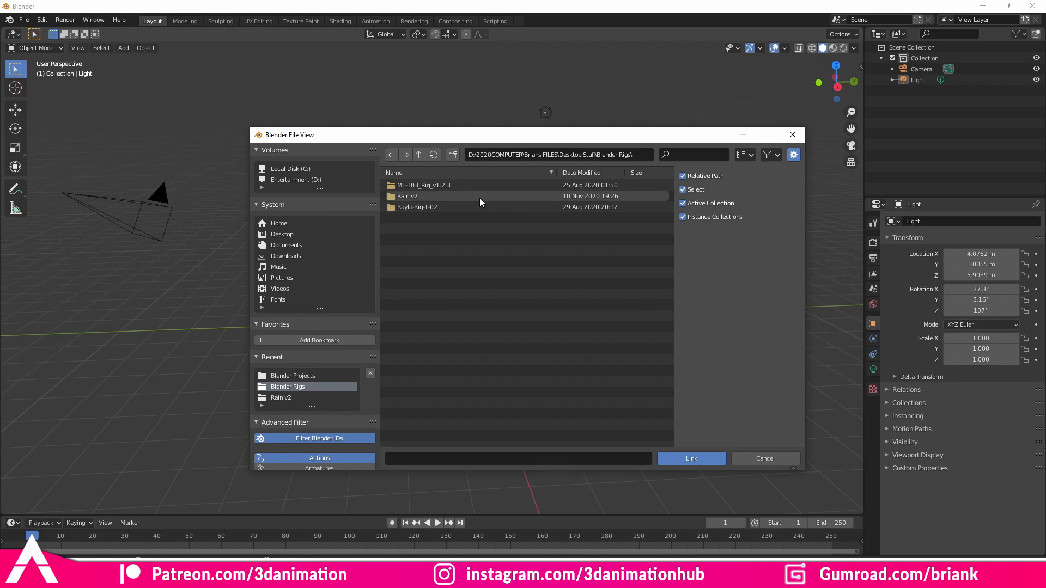
pyautogui.doubleClick(408, 195)
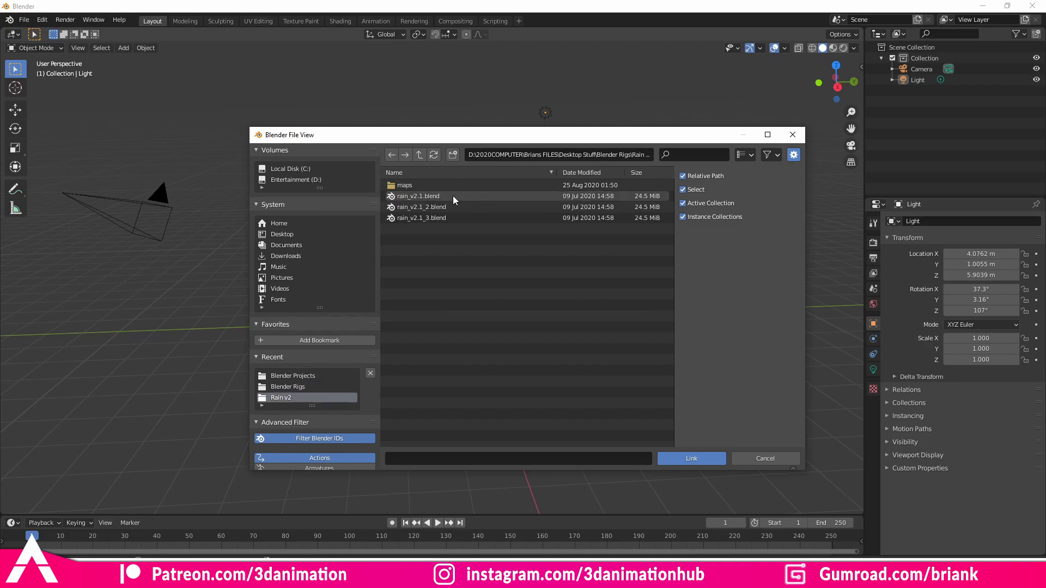
pyautogui.doubleClick(417, 195)
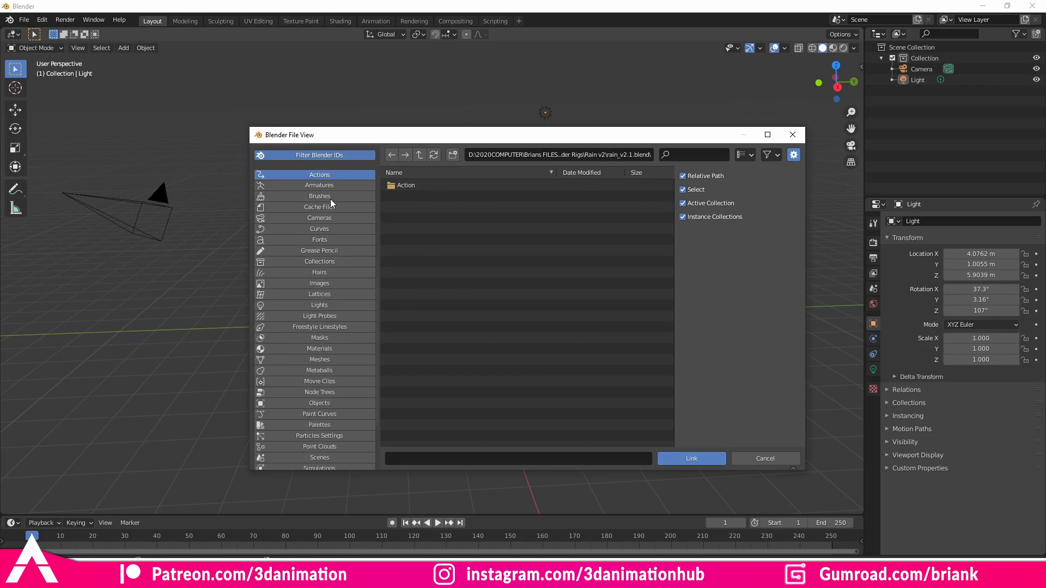
# Link the CH-rain collection from the file's Collection folder into the scene
pyautogui.scroll(-3)
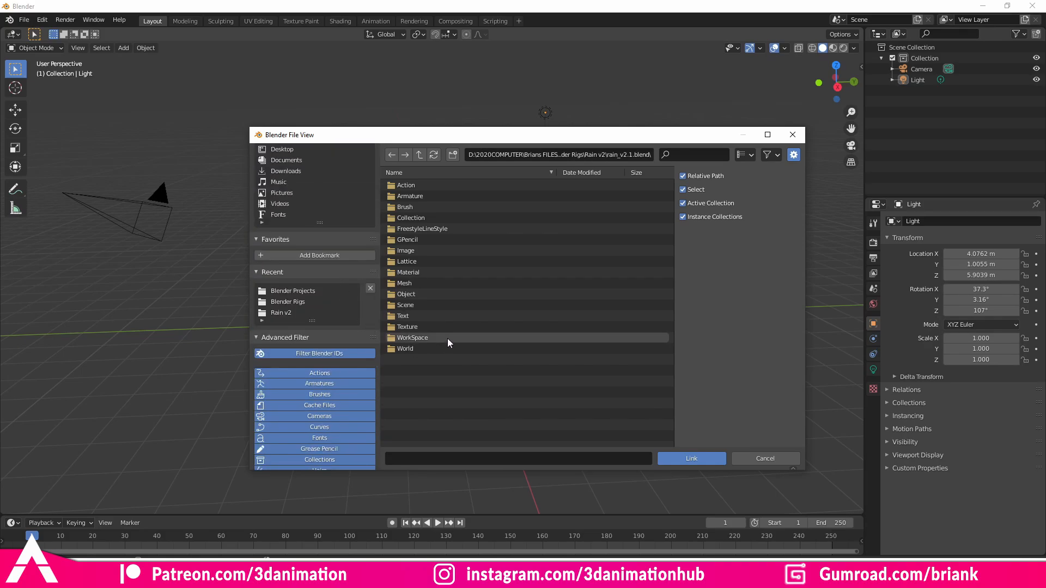
pyautogui.doubleClick(411, 218)
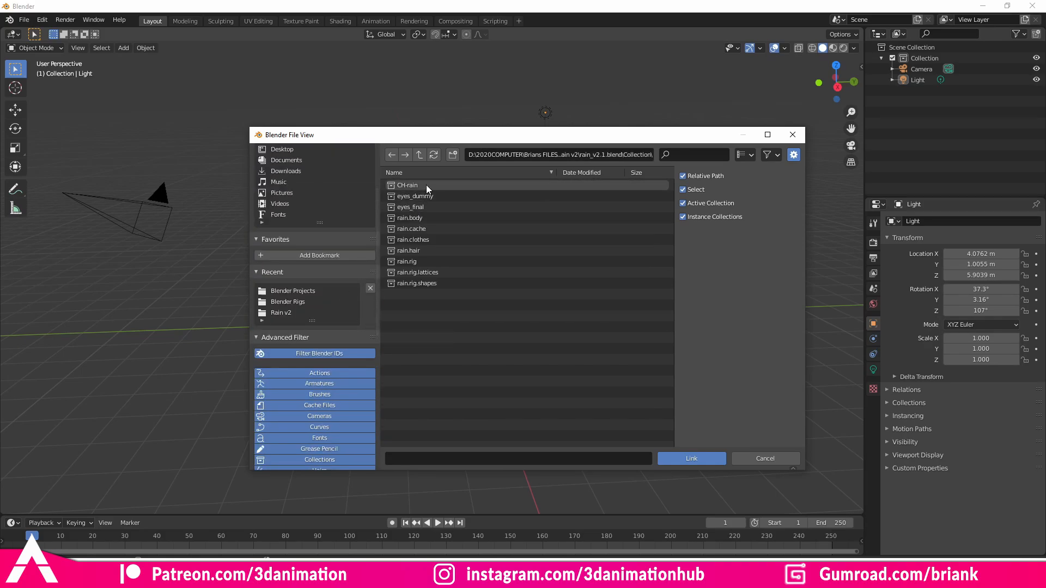
pyautogui.click(407, 185)
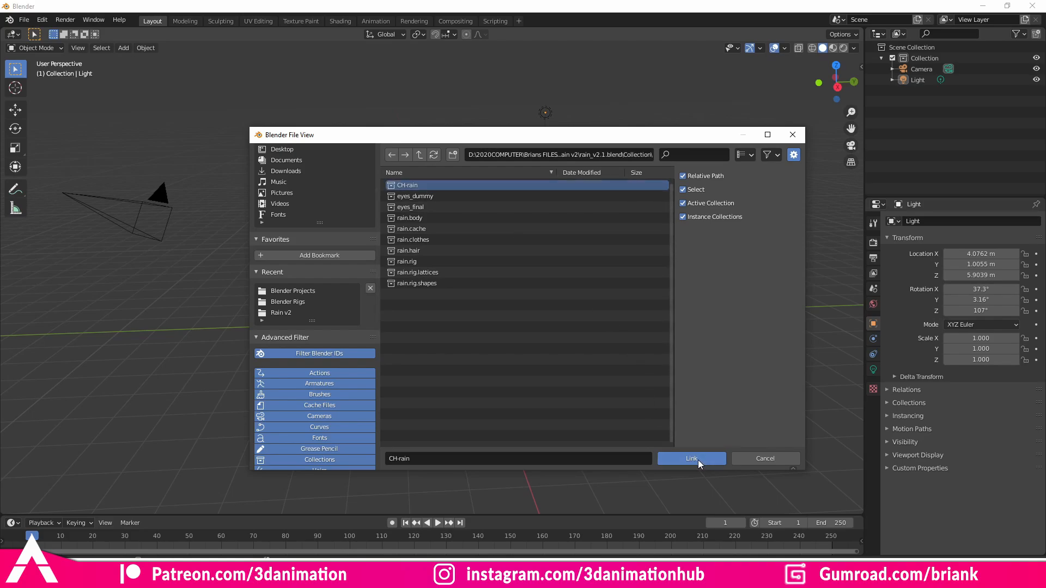
pyautogui.click(691, 458)
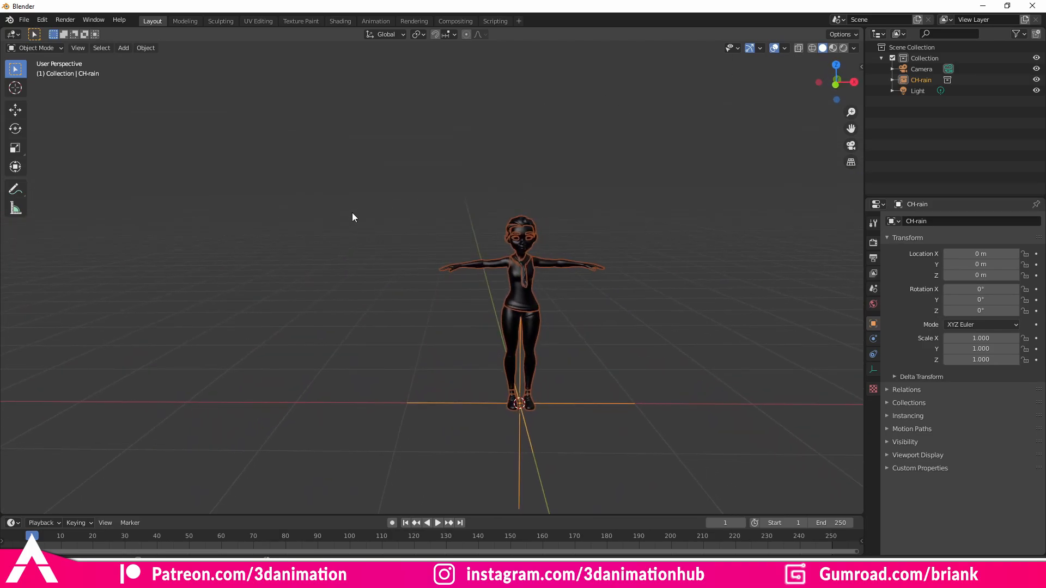
# Make a CH-rain_proxy rig and select its root control to move the character right
pyautogui.click(145, 46)
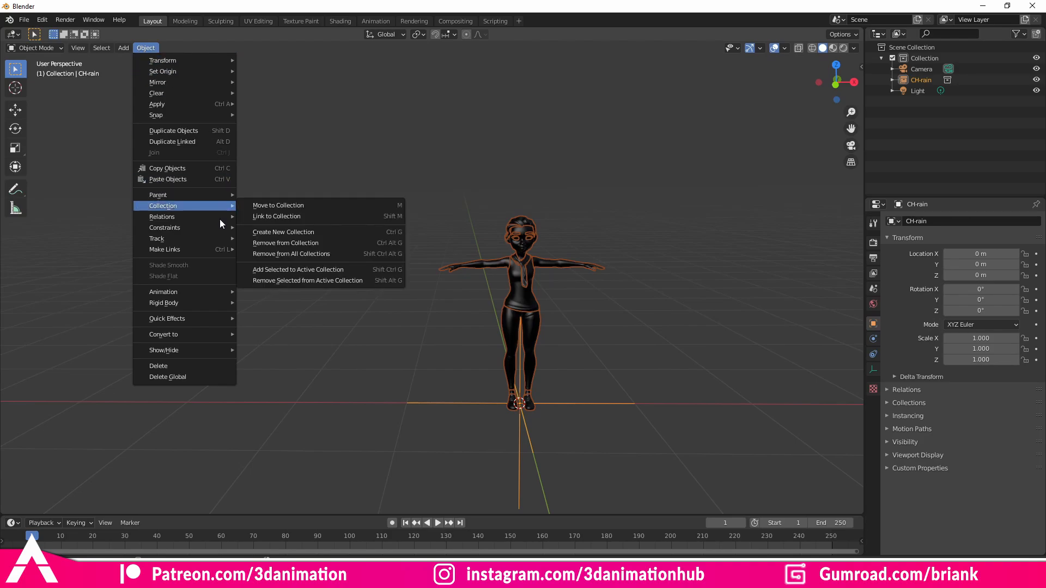
pyautogui.click(277, 205)
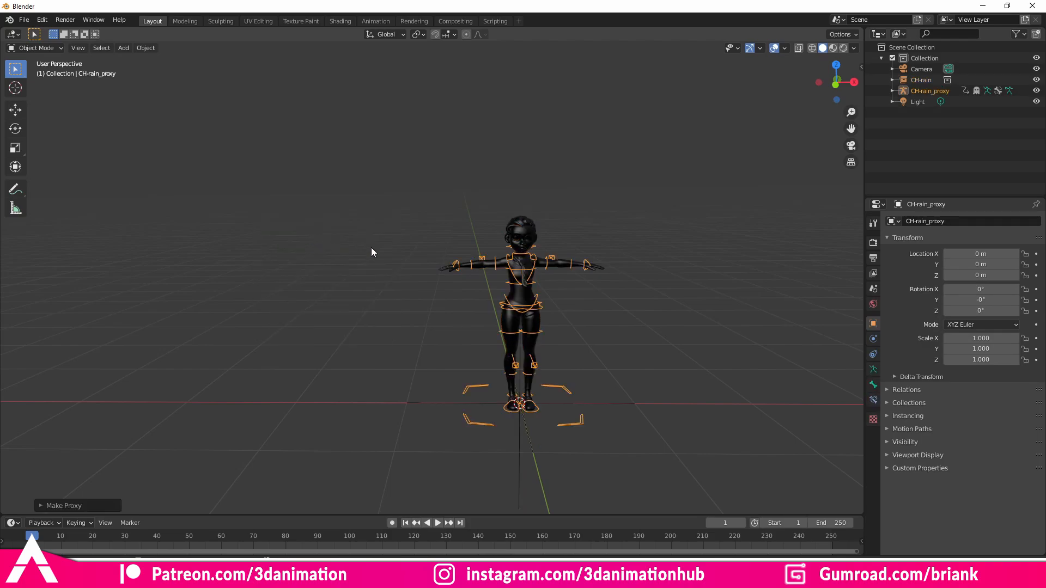
pyautogui.moveTo(567, 305)
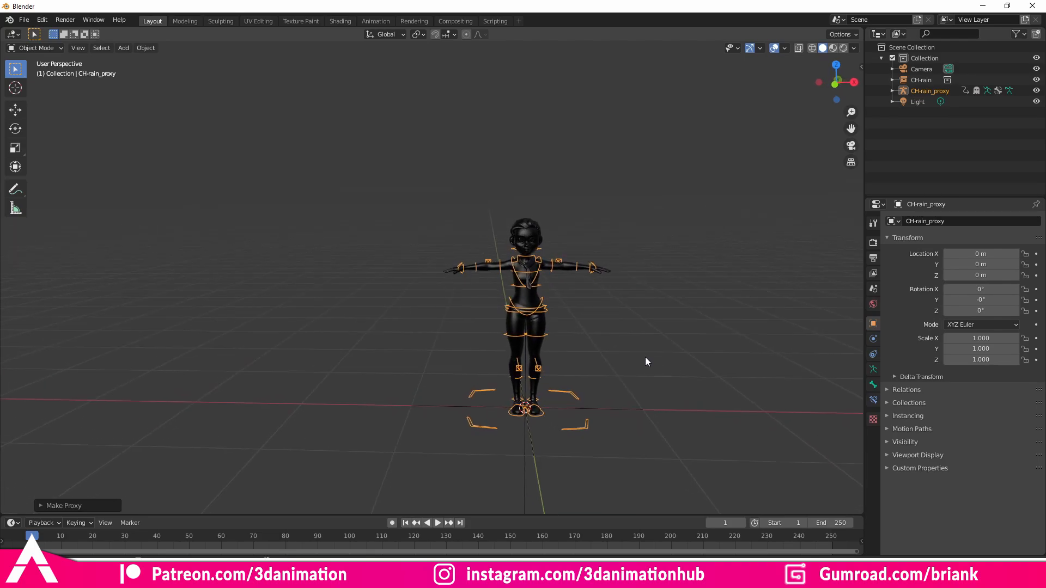
pyautogui.moveTo(553, 357)
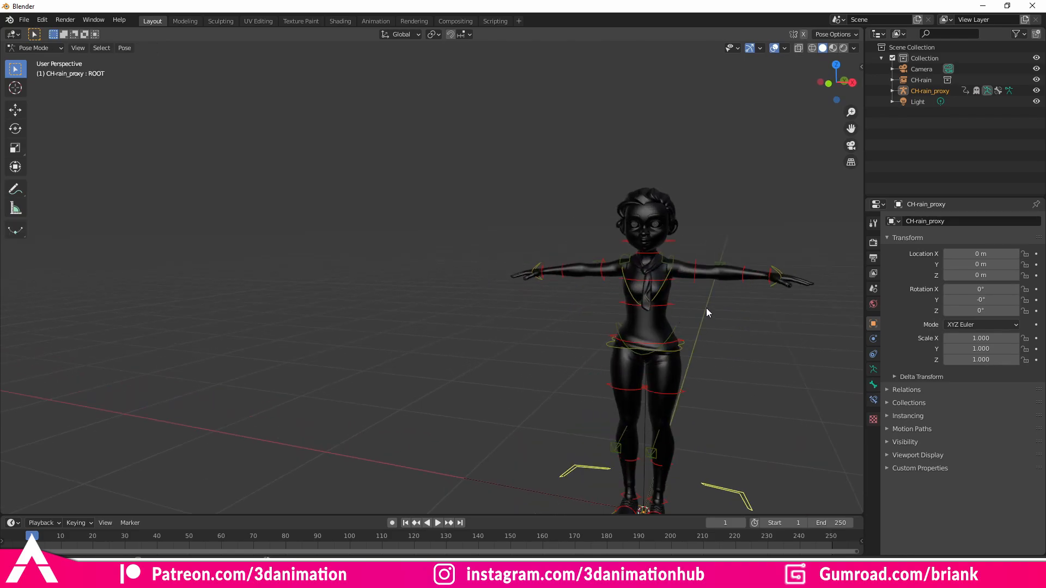
pyautogui.click(770, 275)
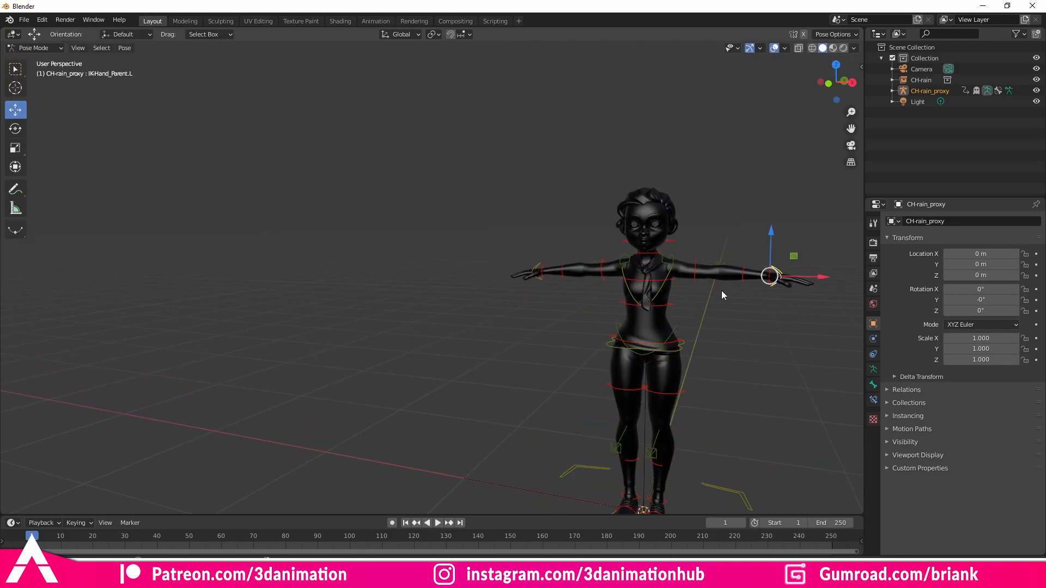
pyautogui.scroll(-3)
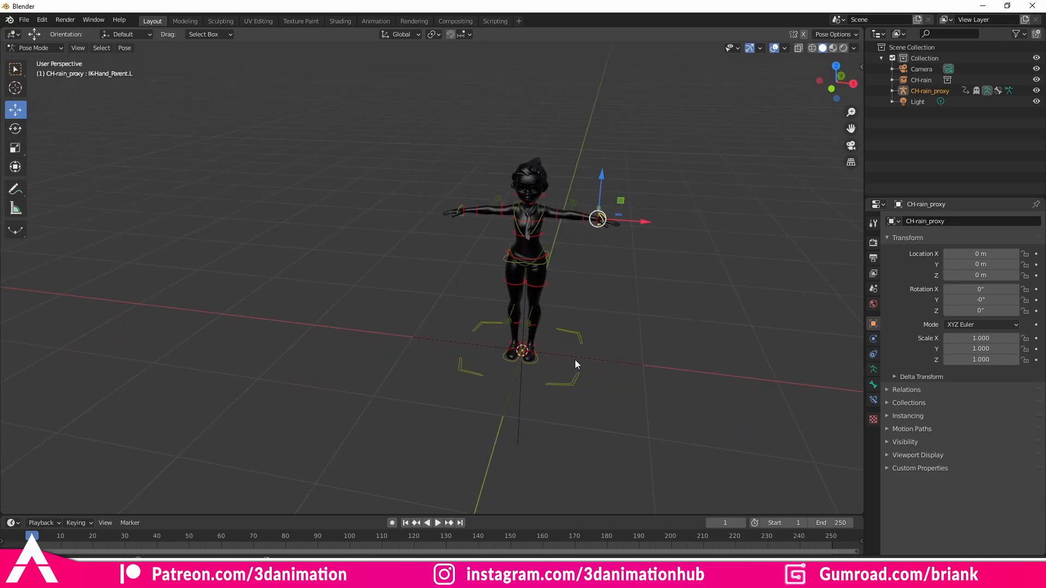
pyautogui.click(521, 352)
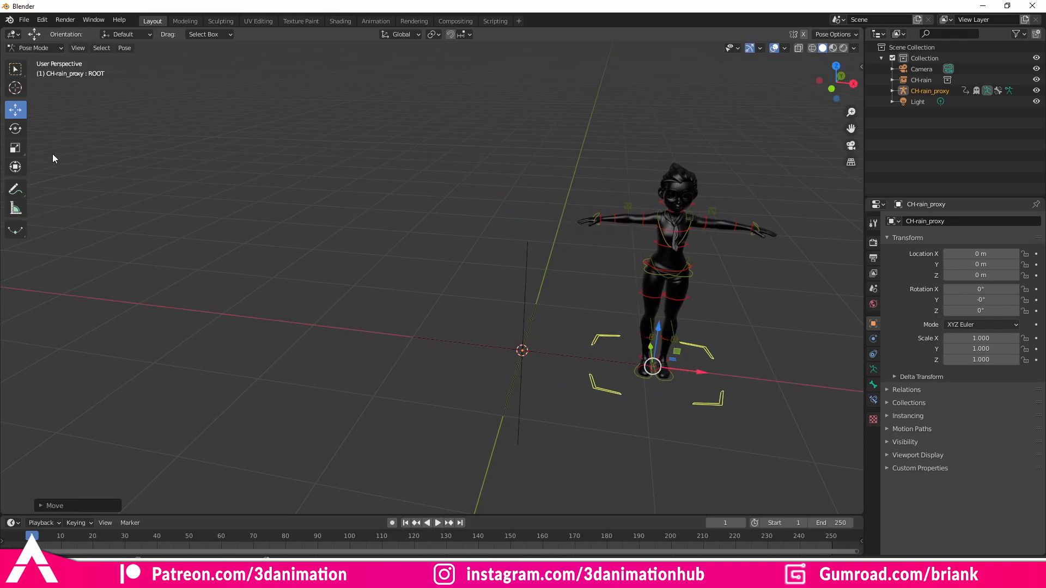
# Link a second CH-rain copy and start making a proxy for CH-rain.001
pyautogui.click(23, 20)
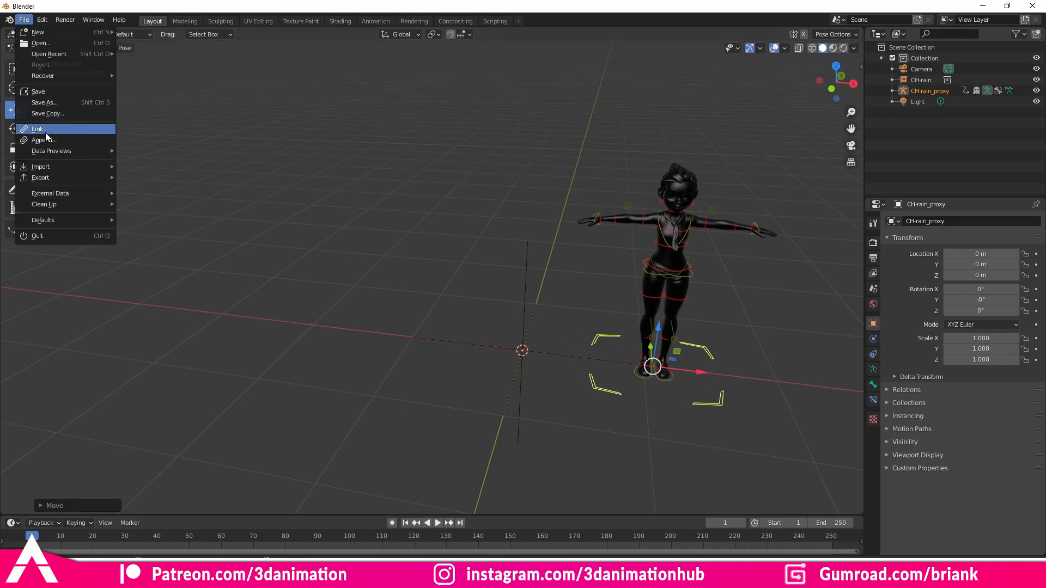
pyautogui.click(38, 128)
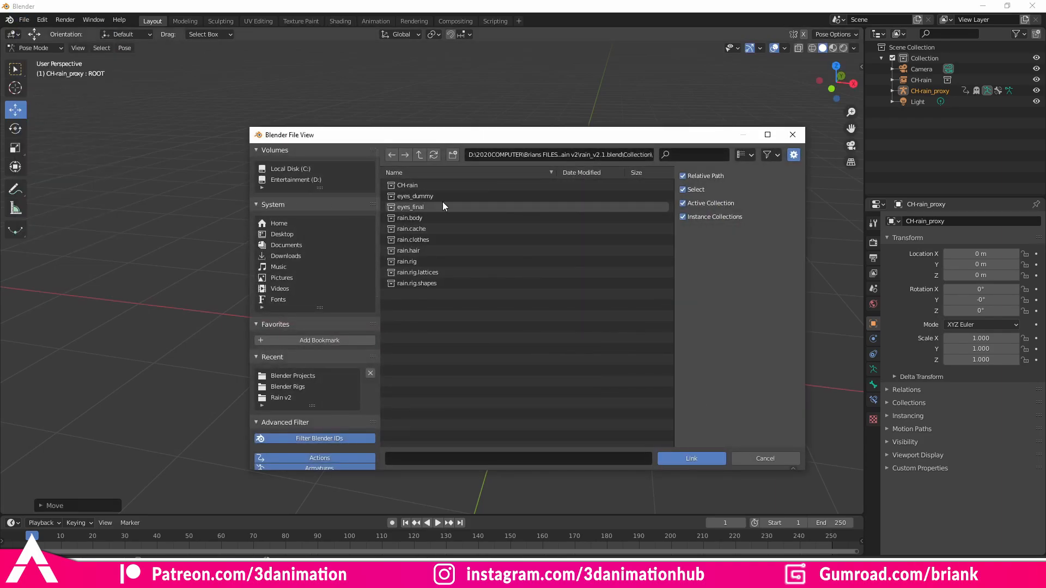
pyautogui.click(691, 459)
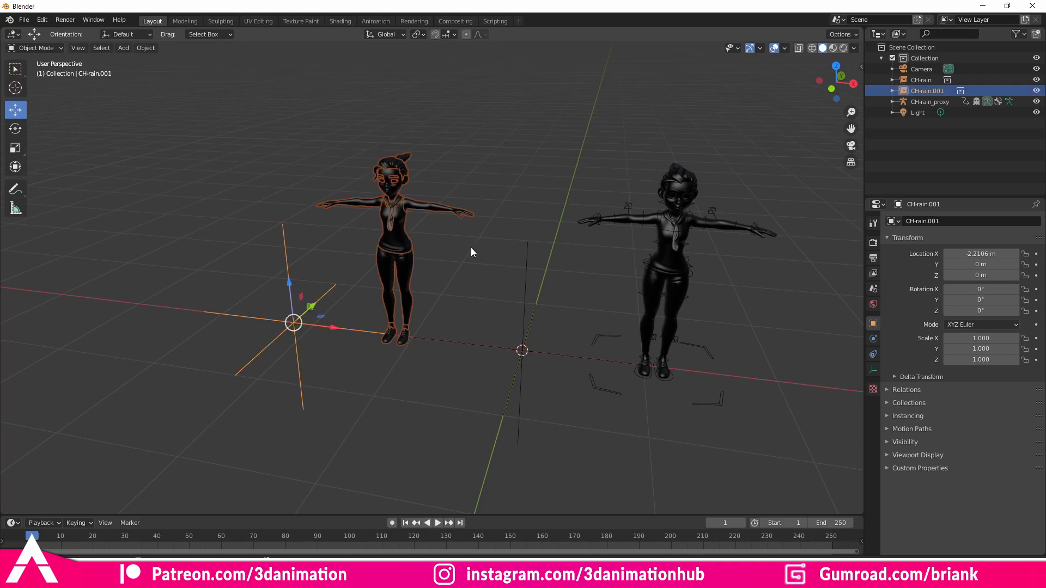
pyautogui.click(145, 47)
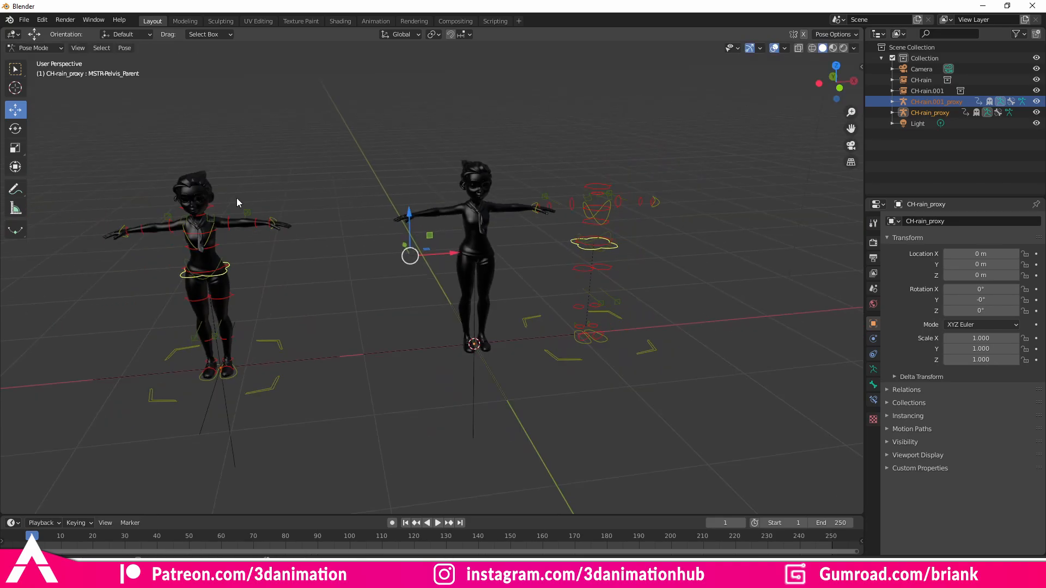
# Select the second rig's left-hand control on CH-rain.001_proxy
pyautogui.click(15, 67)
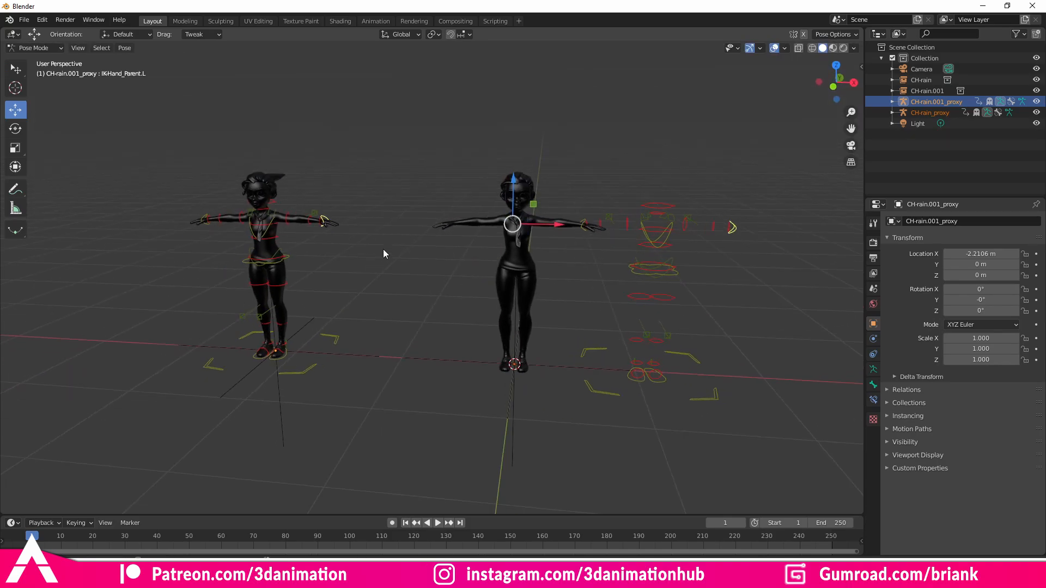
pyautogui.moveTo(657, 338)
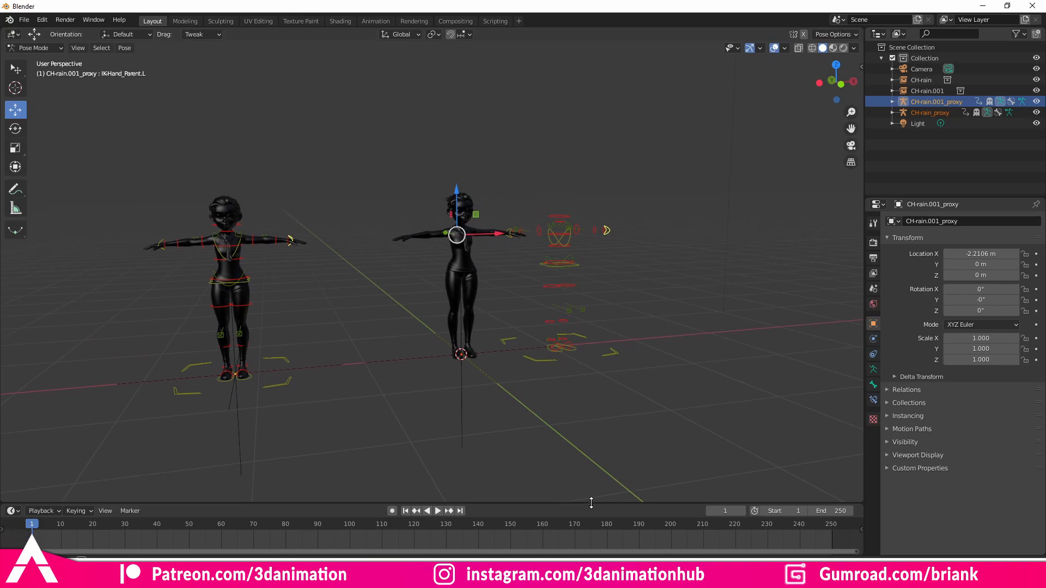
pyautogui.moveTo(385, 441)
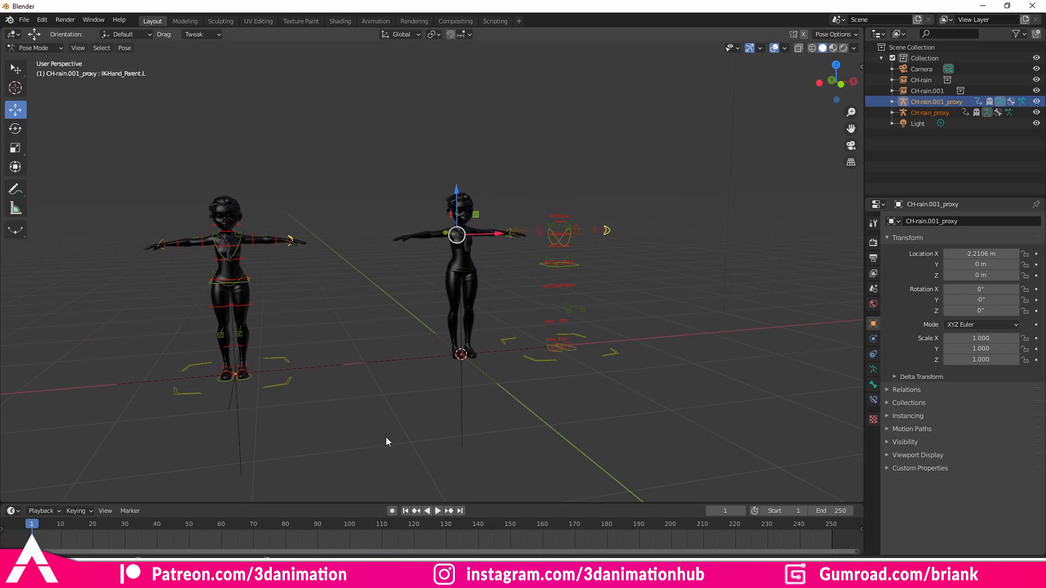
pyautogui.moveTo(414, 321)
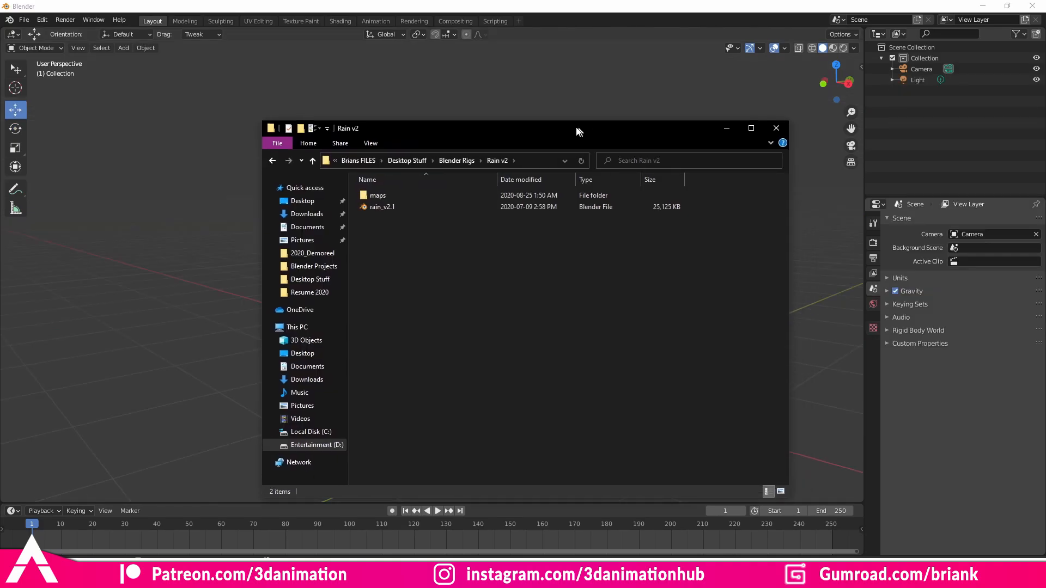
# In the Rain v2 folder, duplicate rain_v2.1 to create copies of the rig file
pyautogui.click(313, 160)
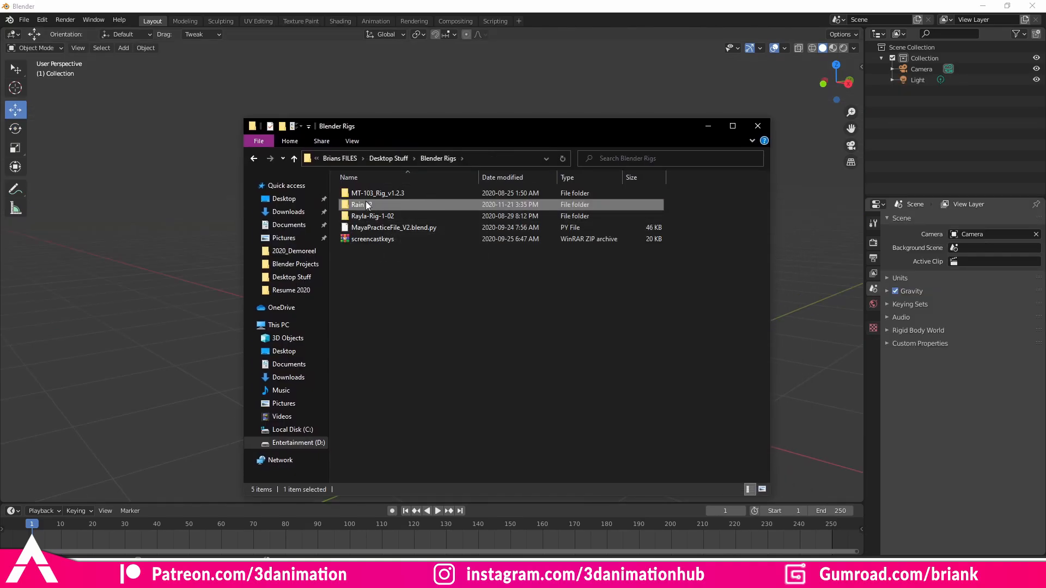
pyautogui.doubleClick(358, 203)
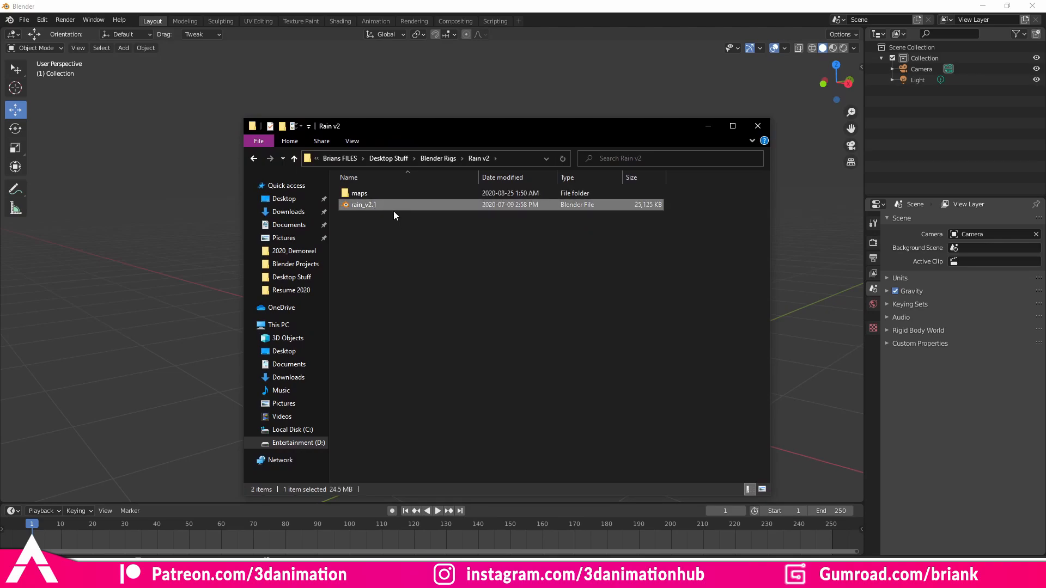
pyautogui.moveTo(383, 190); pyautogui.dragTo(383, 247)
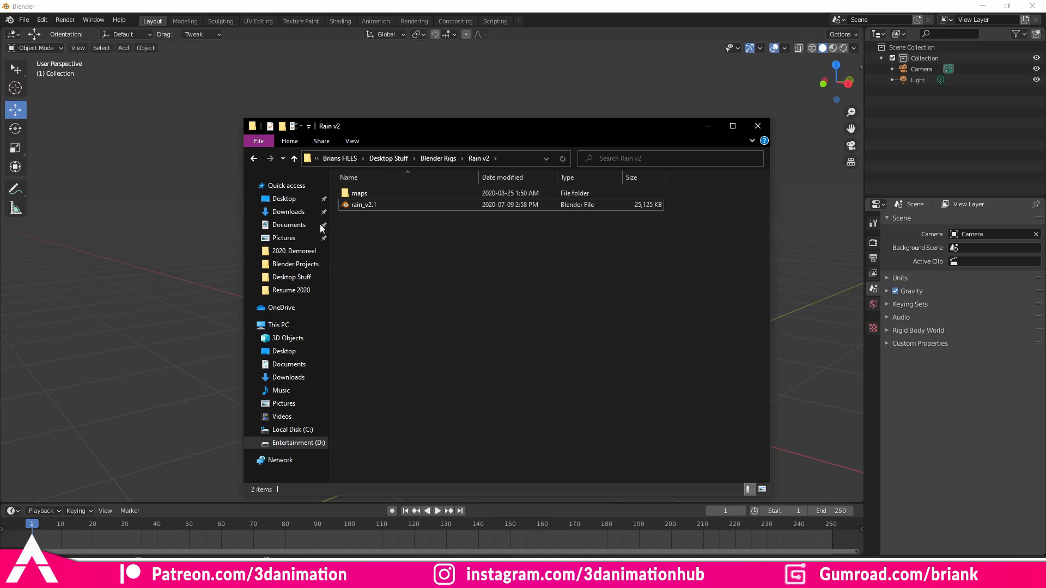
pyautogui.click(363, 204)
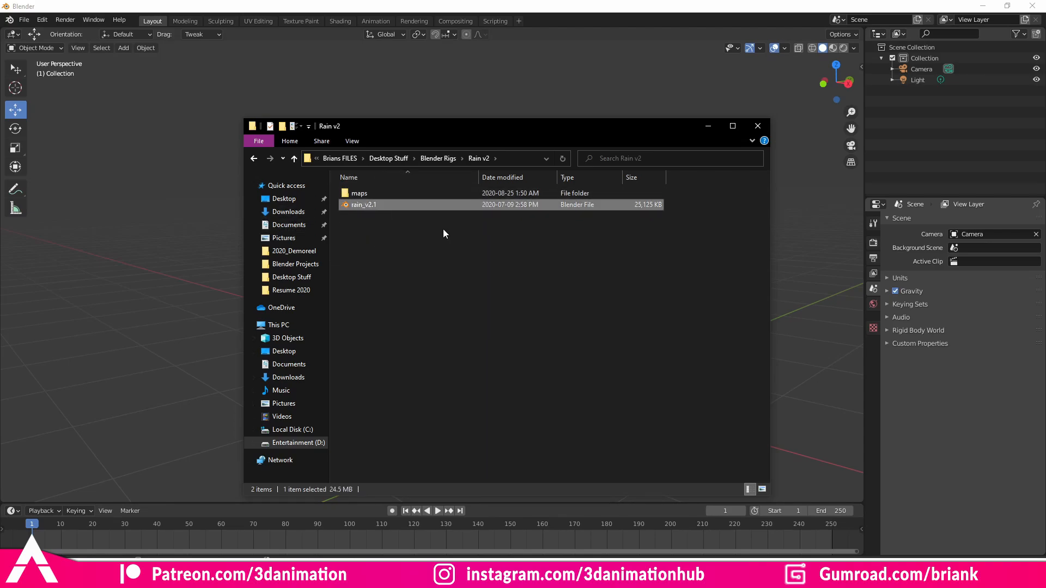
pyautogui.moveTo(508, 273)
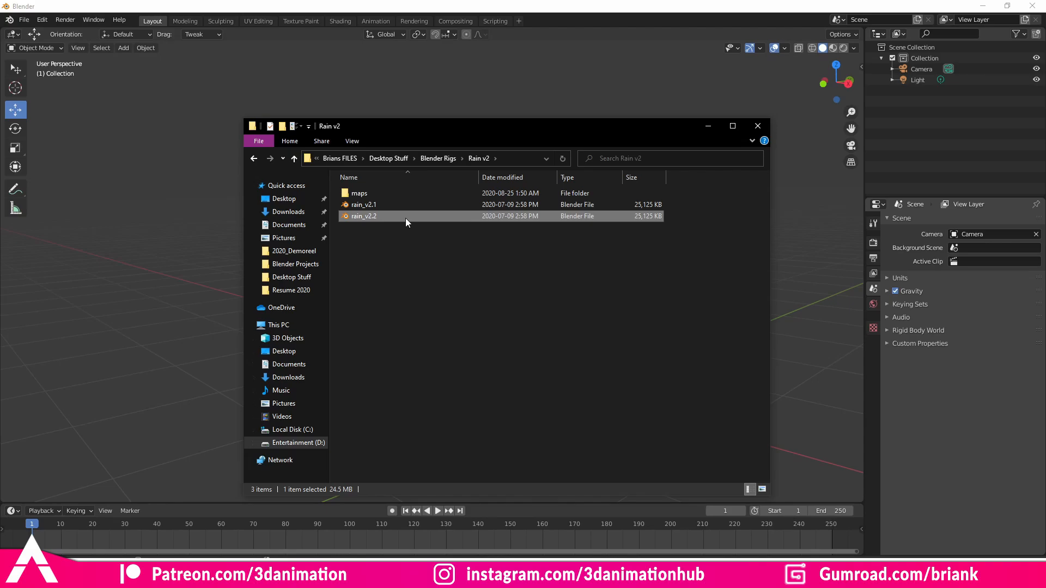
# Rename the duplicated blend files to rain_v2.2 and rain_v2.3
pyautogui.rightClick(363, 216)
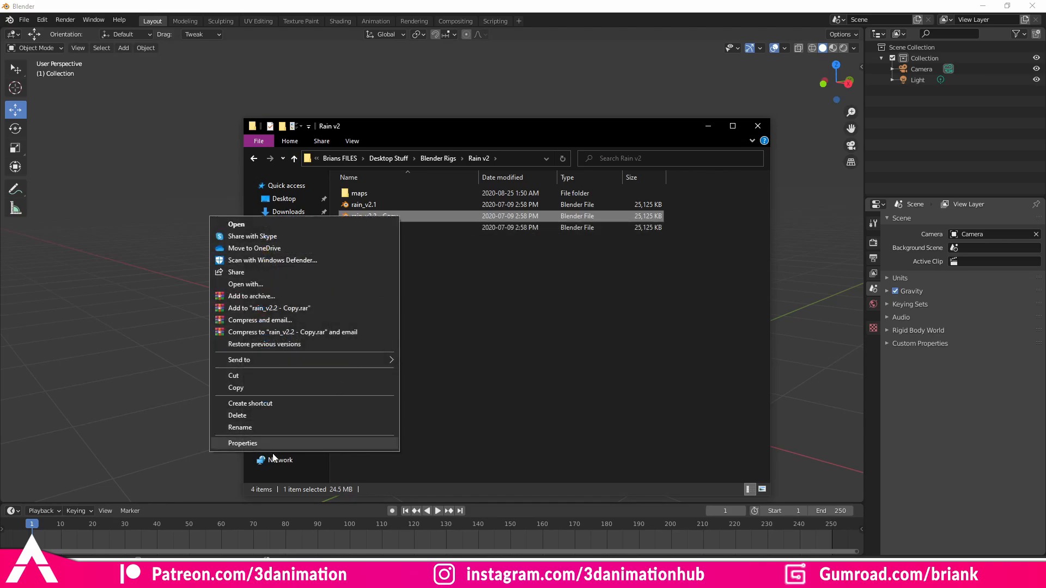
pyautogui.click(239, 427)
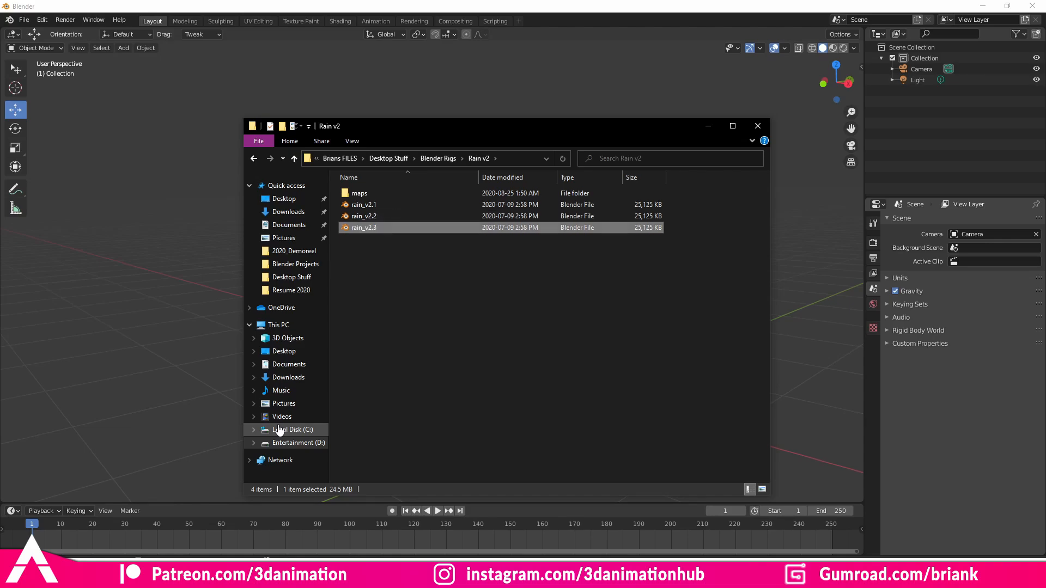
pyautogui.click(397, 259)
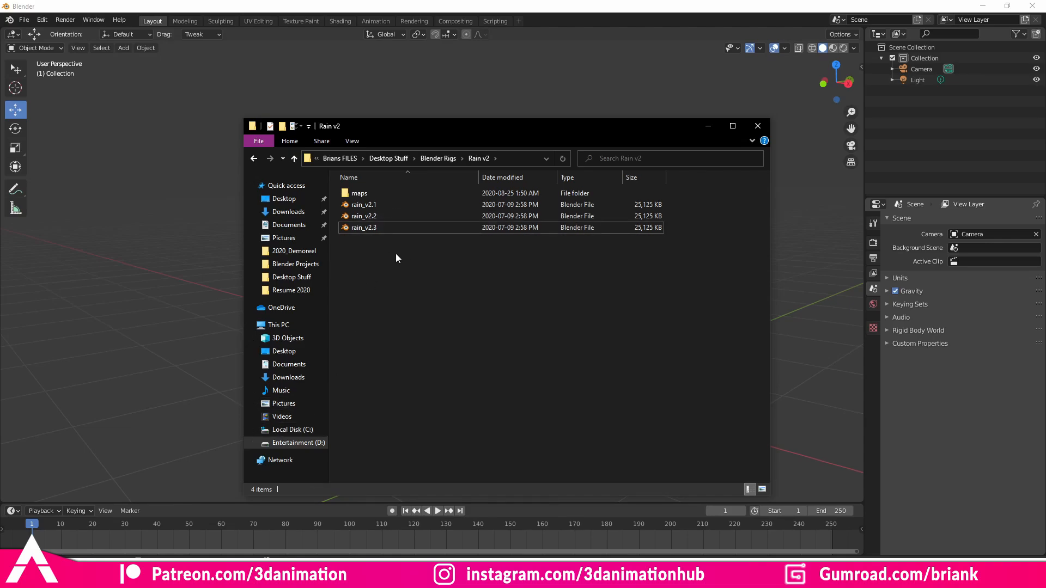
pyautogui.moveTo(373, 261)
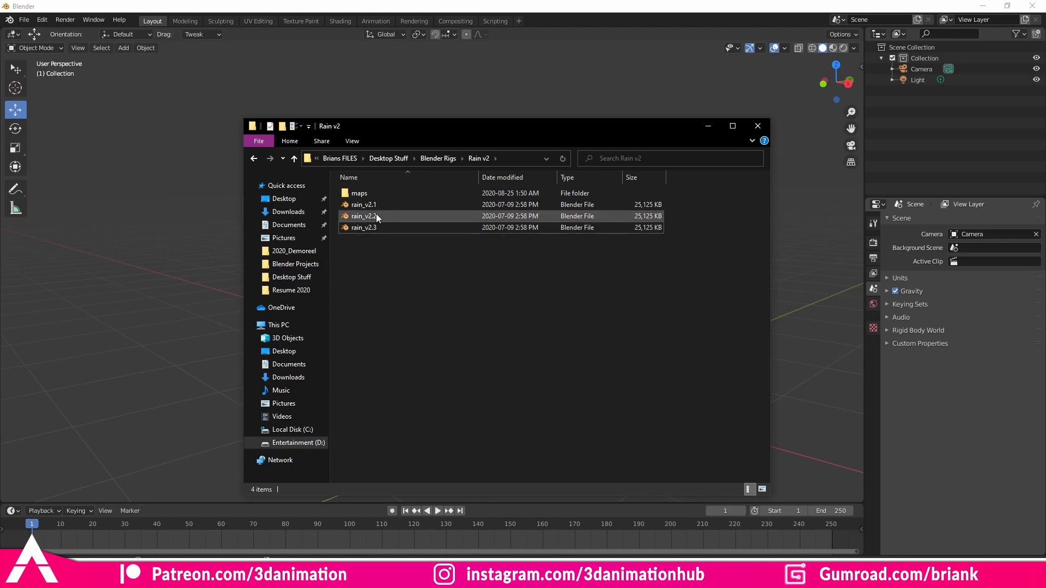
pyautogui.moveTo(364, 215)
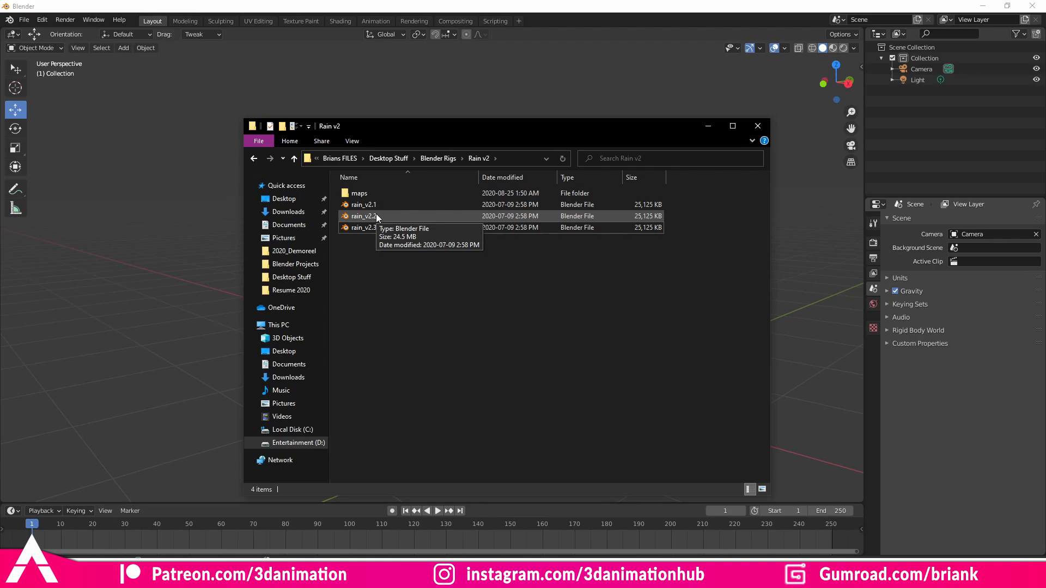
pyautogui.moveTo(403, 251)
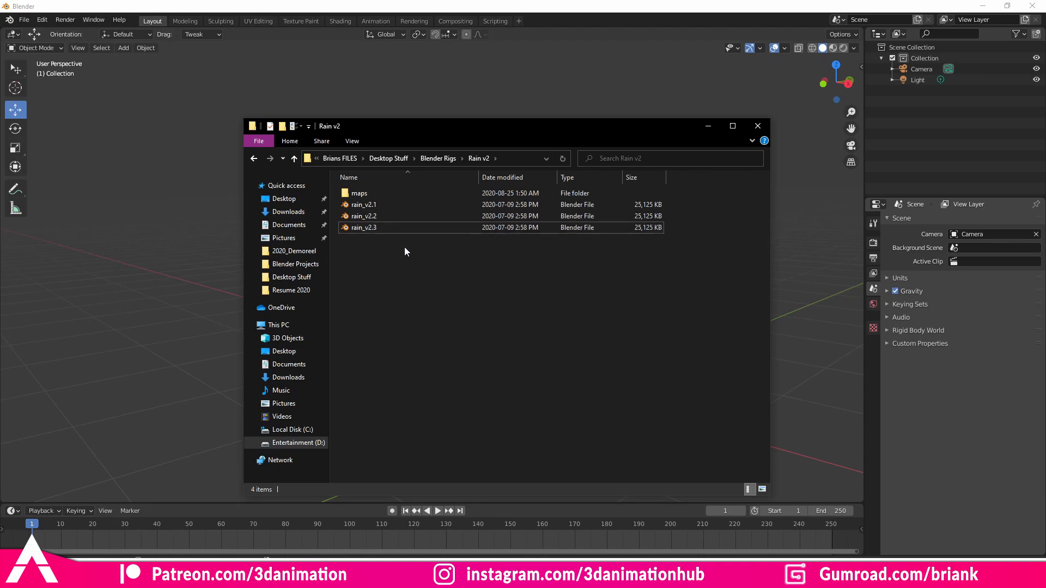
pyautogui.moveTo(377, 227)
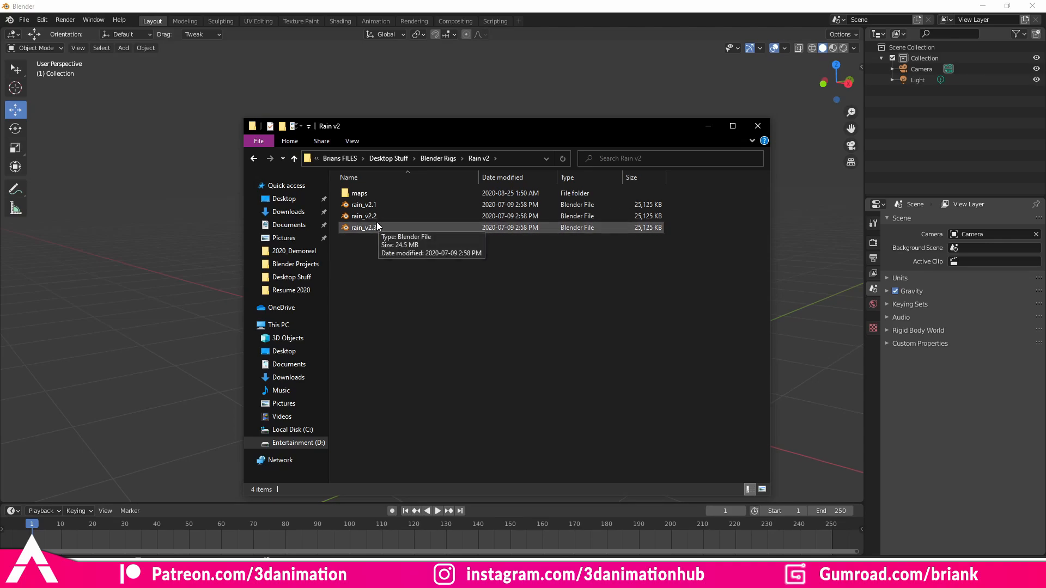
pyautogui.moveTo(384, 235)
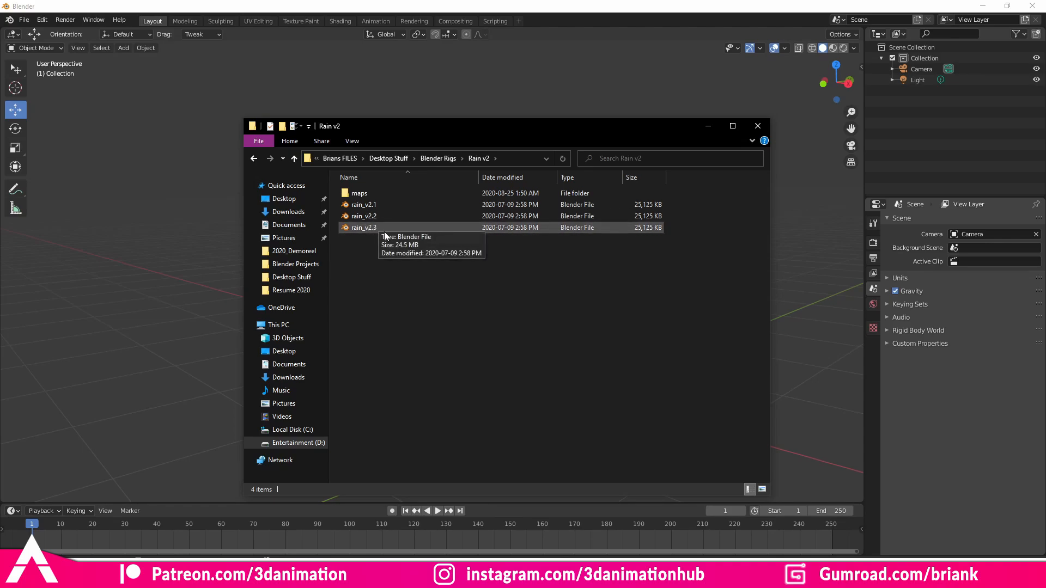
pyautogui.moveTo(404, 273)
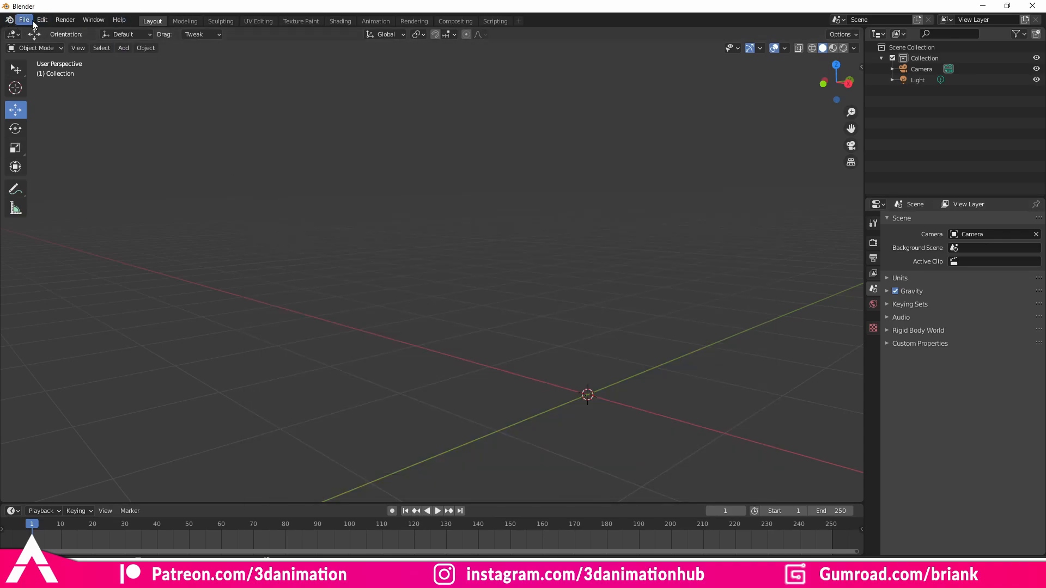
# Link the CH-rain collection from rain_v2.1.blend into the fresh scene
pyautogui.click(23, 18)
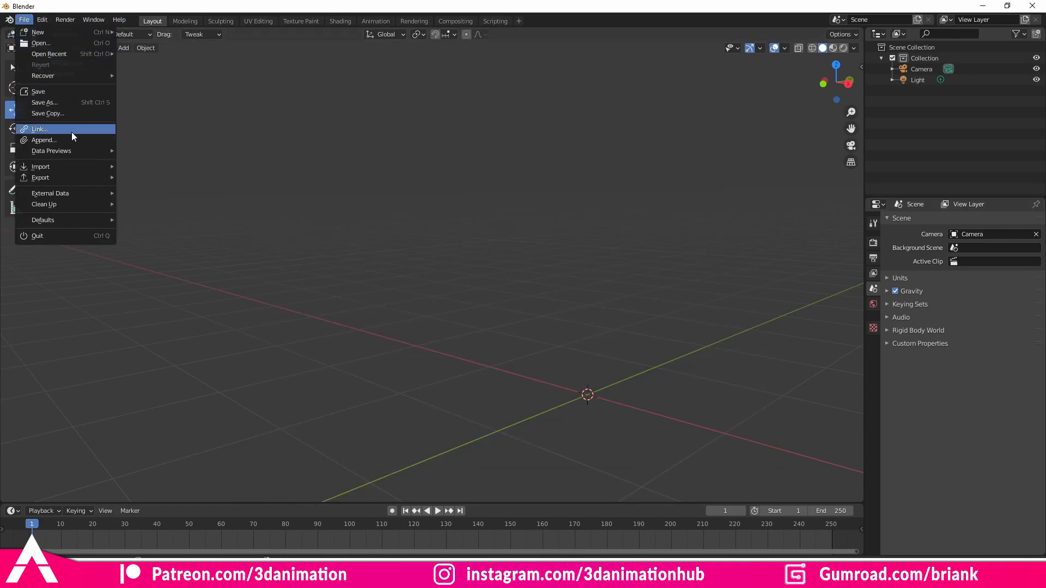
pyautogui.click(39, 129)
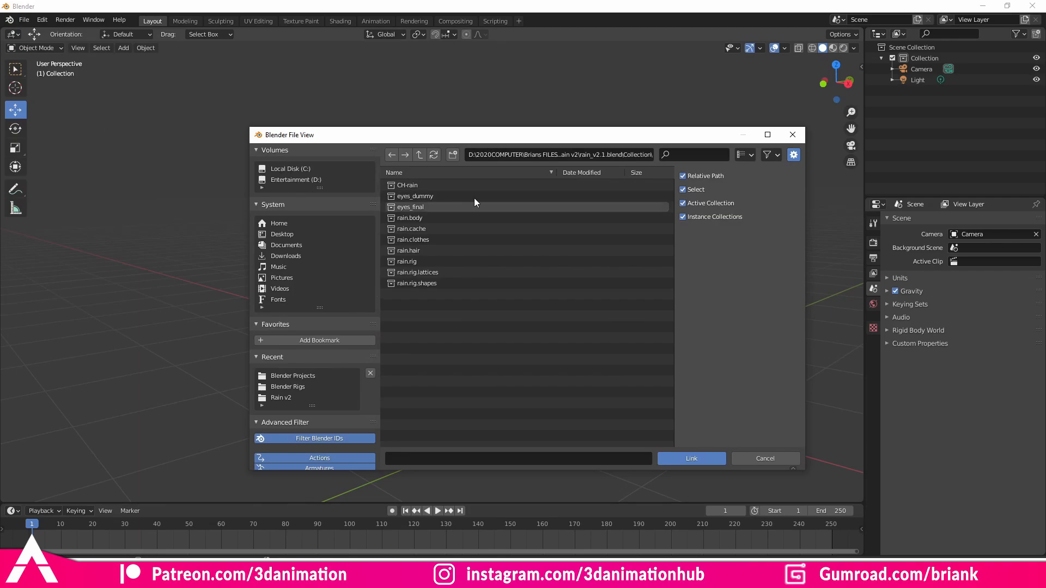
pyautogui.click(418, 155)
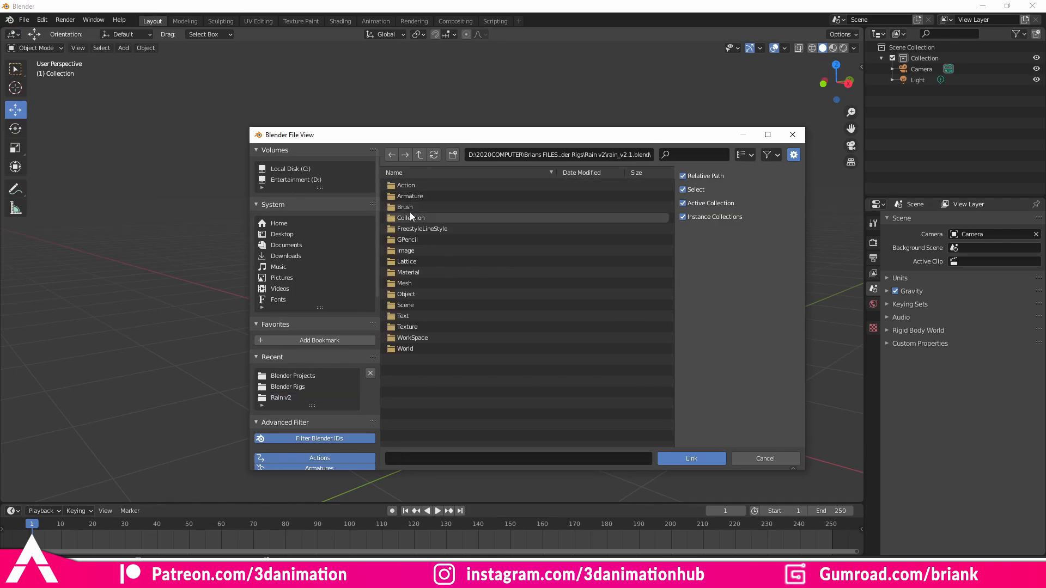
pyautogui.doubleClick(411, 218)
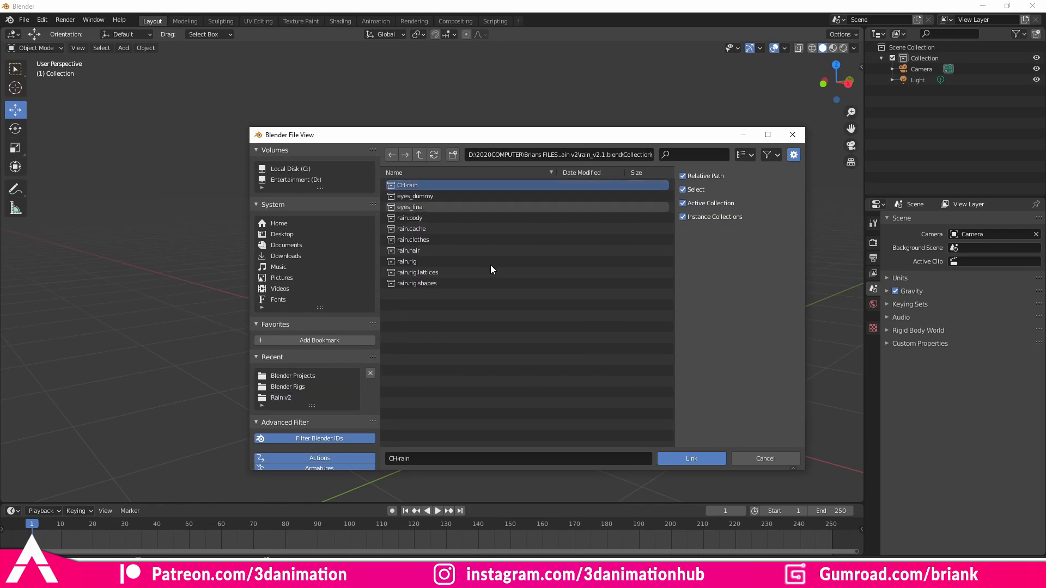
pyautogui.click(691, 458)
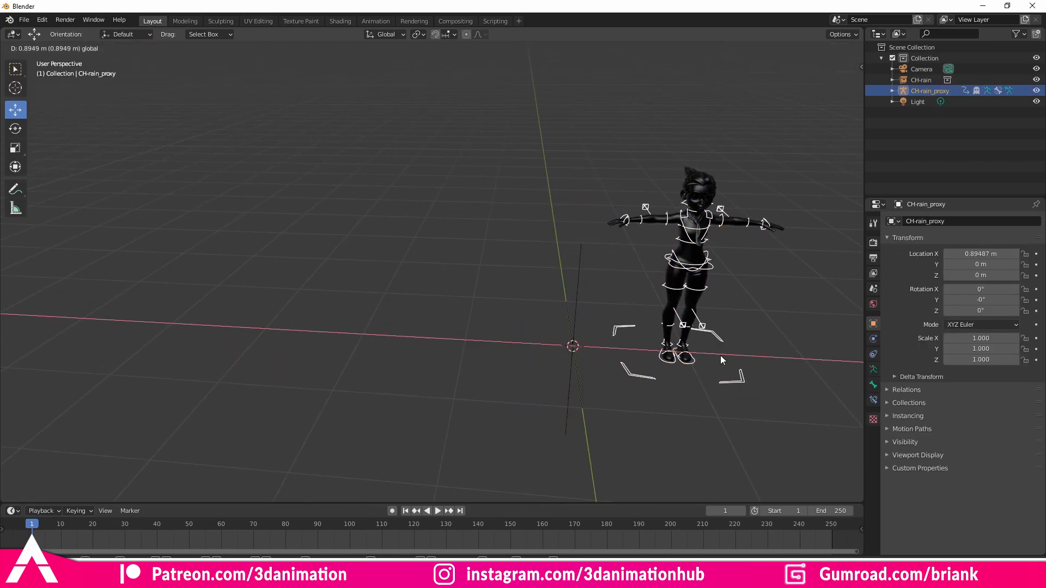
# Link a second copy of the CH-rain collection, CH-rain.001
pyautogui.click(23, 19)
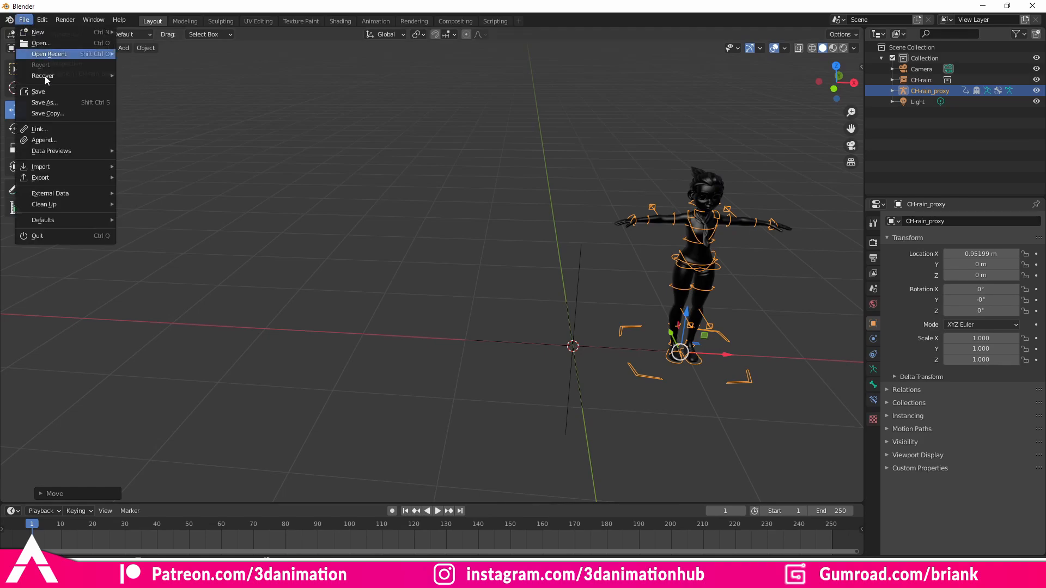
pyautogui.click(40, 129)
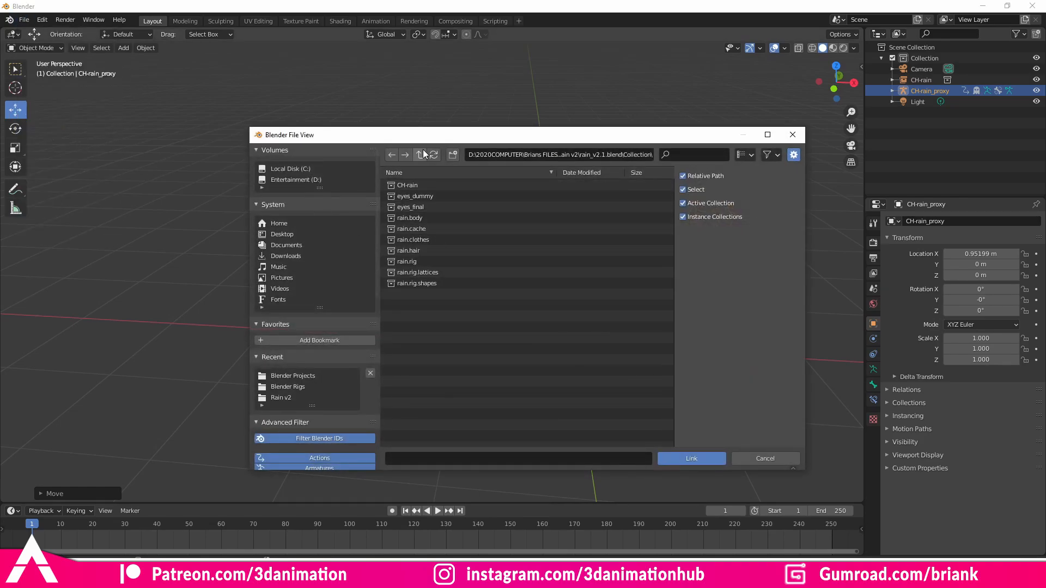
pyautogui.click(418, 155)
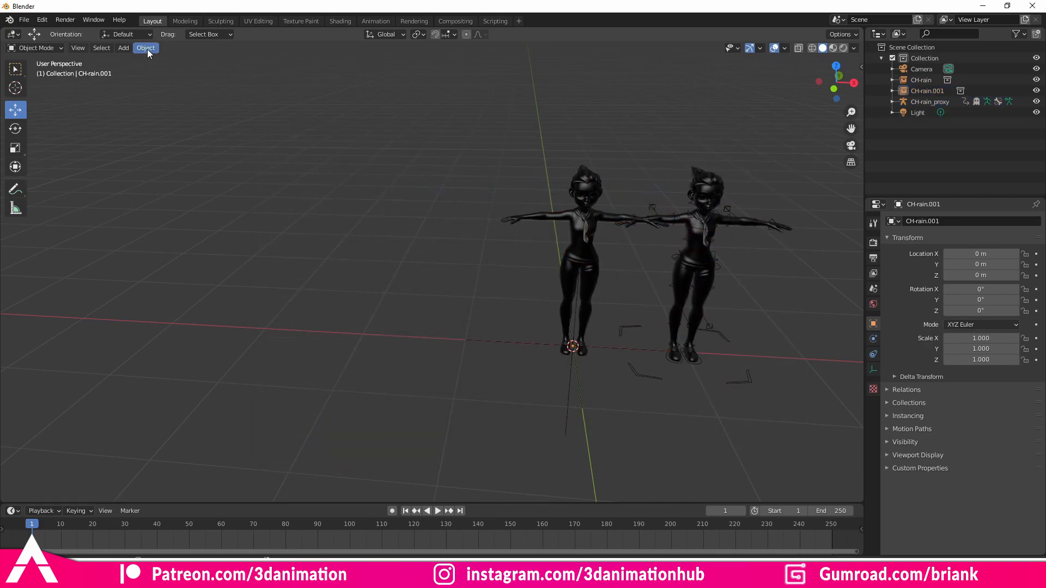
# Make the CH-rain.001_proxy rig for the second character, then play and reset the timeline
pyautogui.click(145, 46)
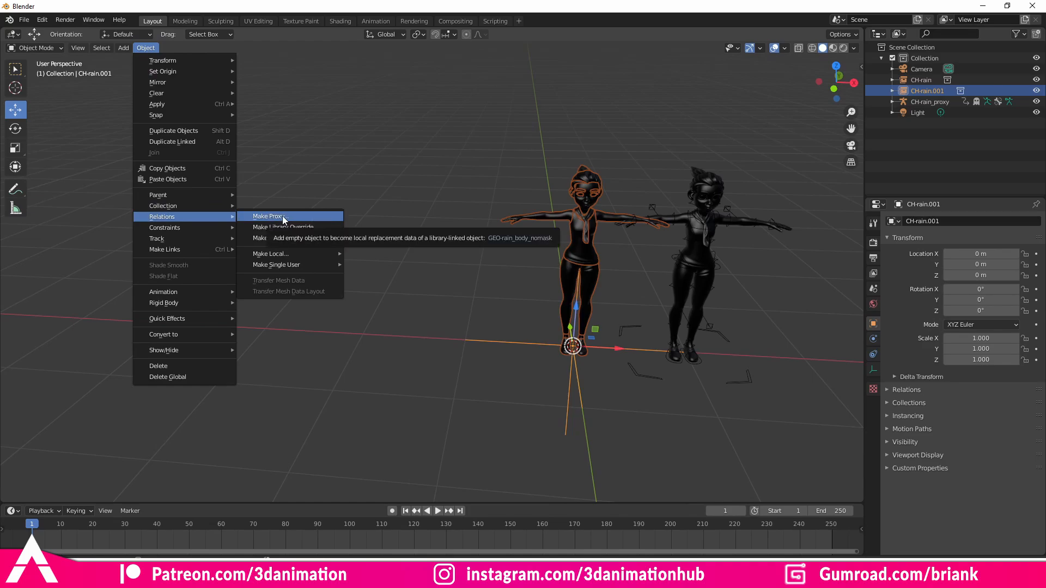
pyautogui.click(268, 216)
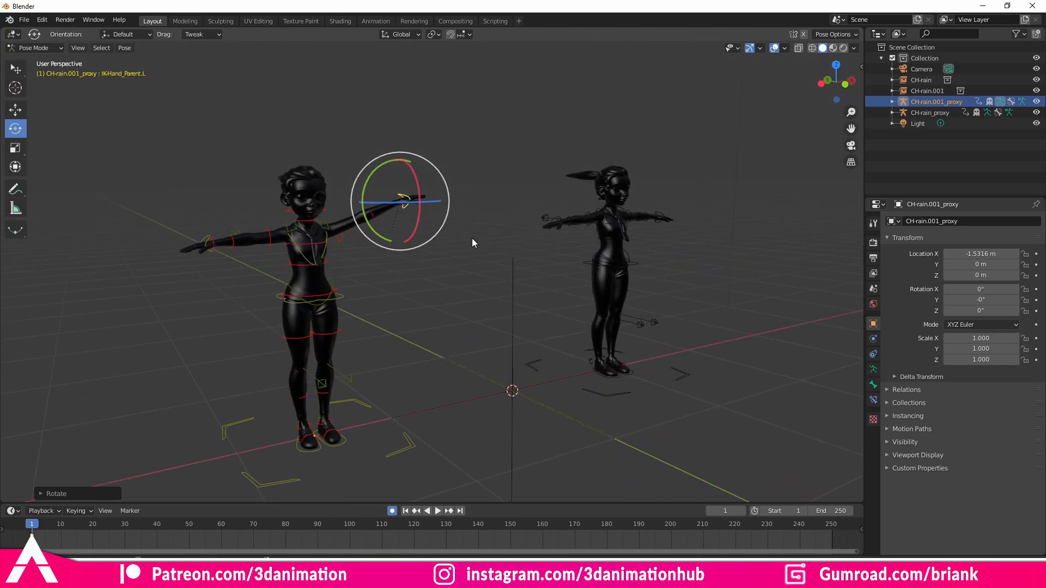
pyautogui.moveTo(464, 220)
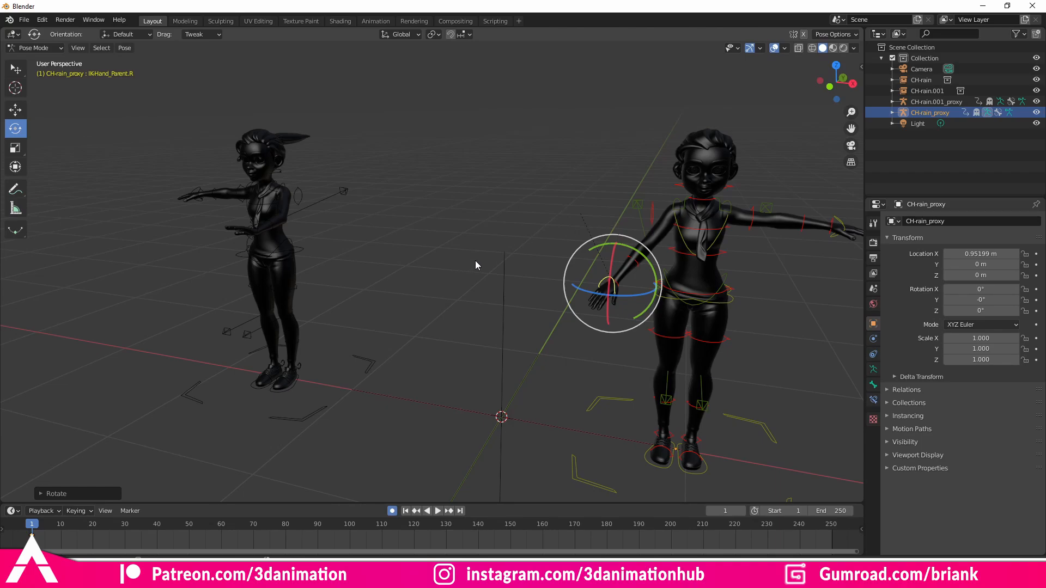
pyautogui.moveTo(286, 242)
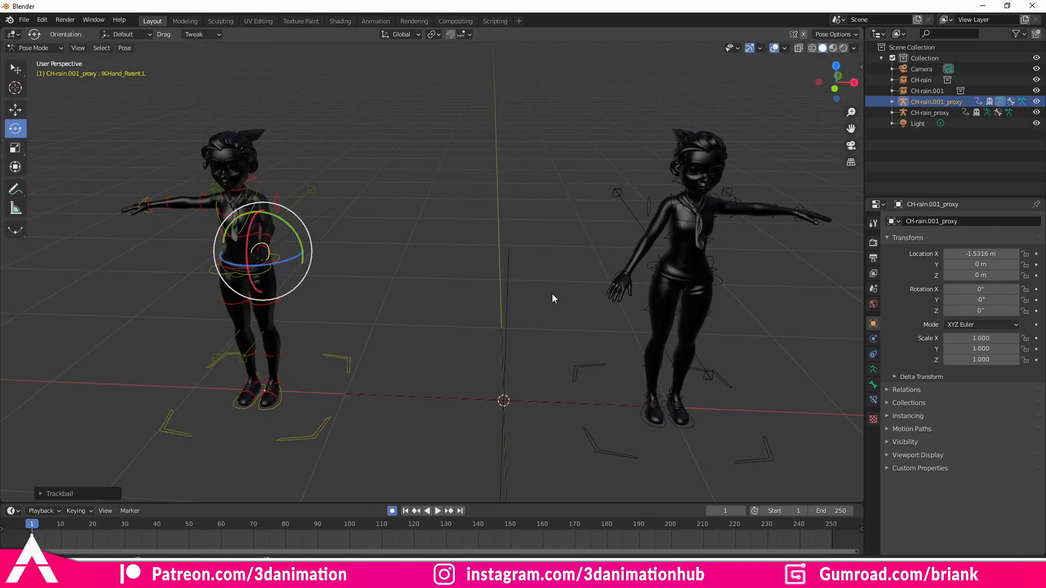
pyautogui.click(427, 510)
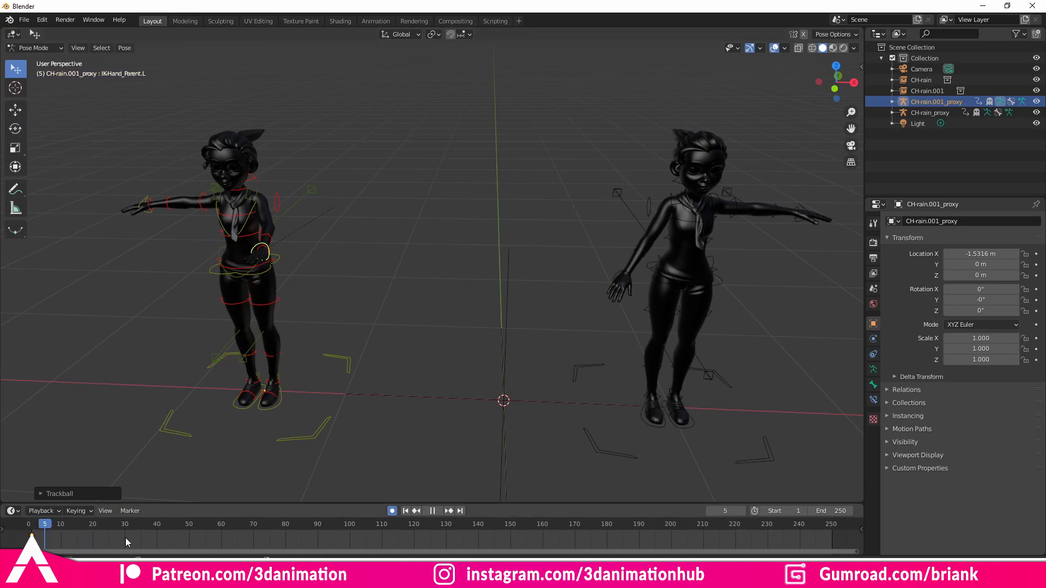
pyautogui.click(405, 510)
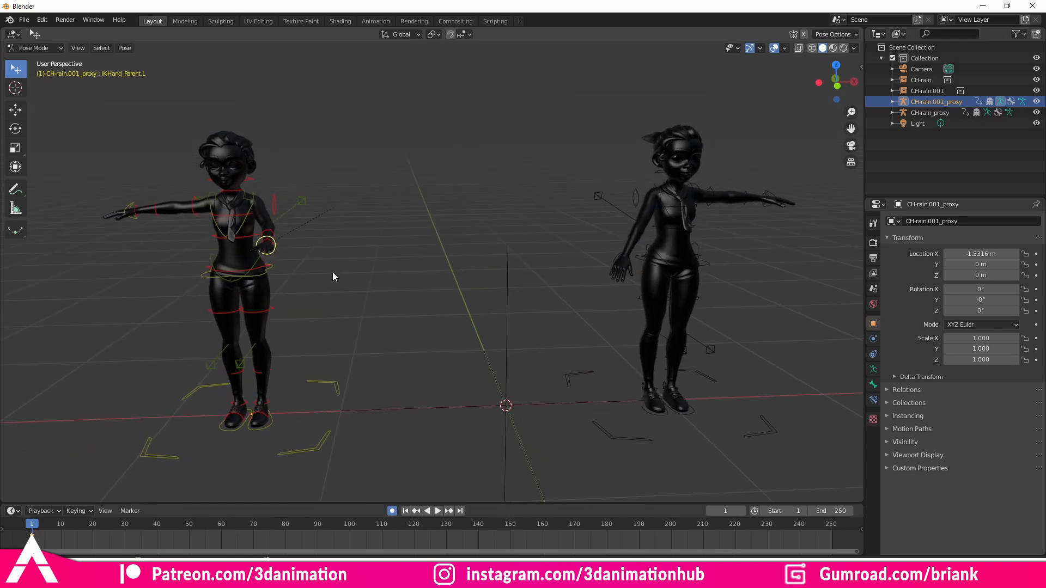
pyautogui.moveTo(408, 332)
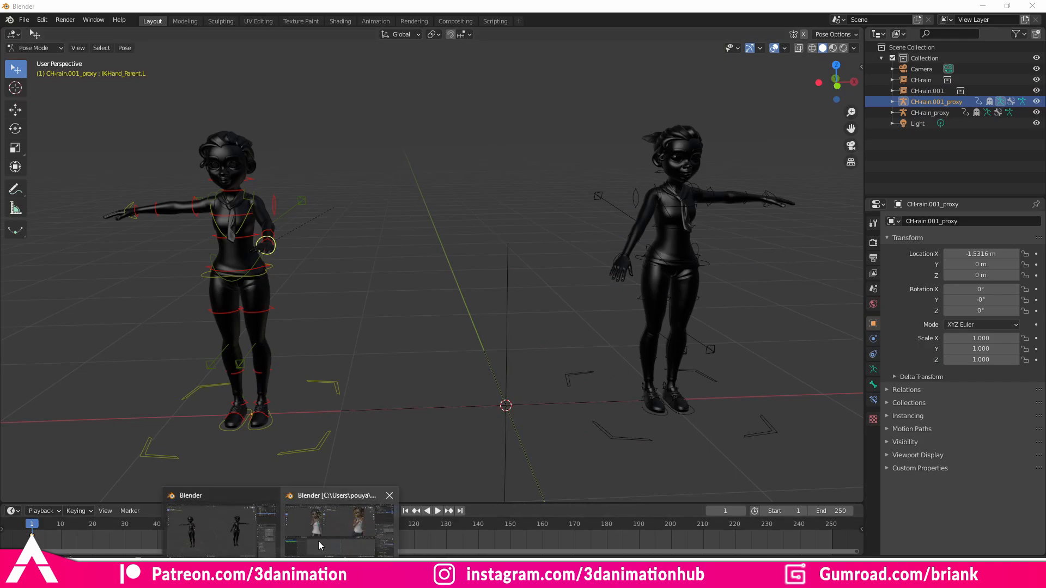
# Switch to the reference Blender file and play its Rain animation, pausing at frame 43
pyautogui.click(327, 527)
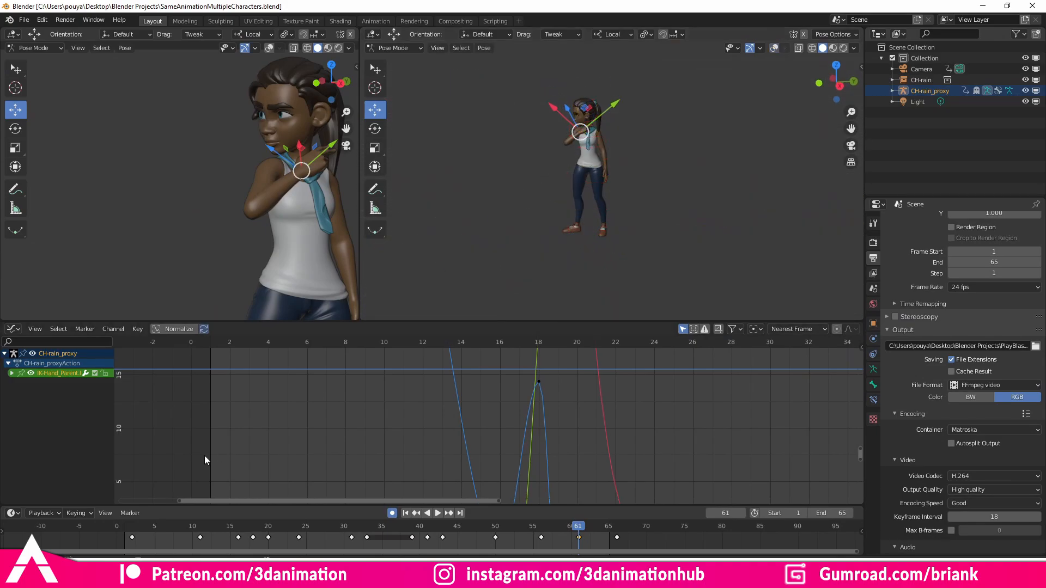
pyautogui.click(437, 513)
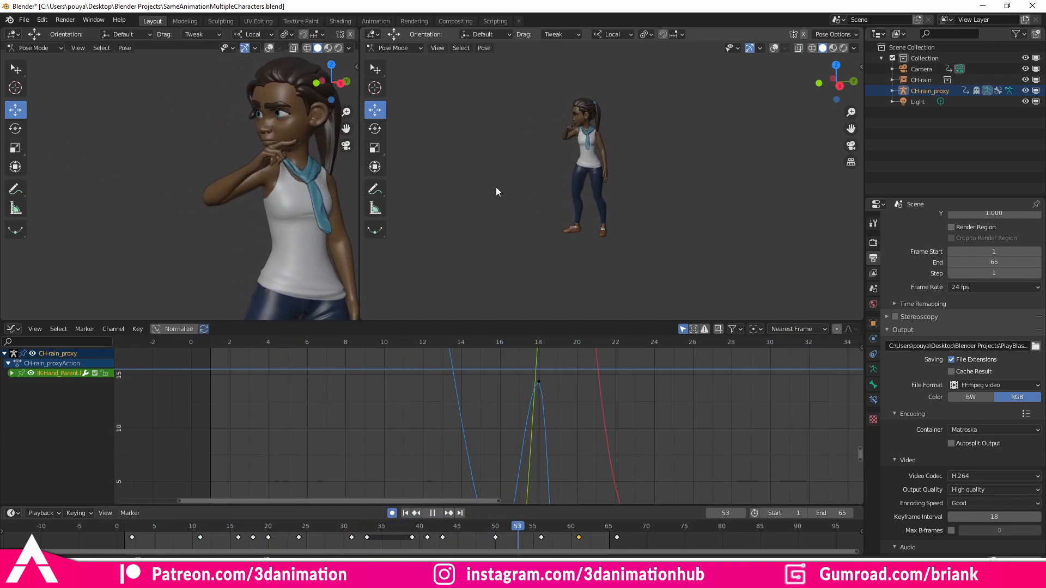
pyautogui.click(389, 525)
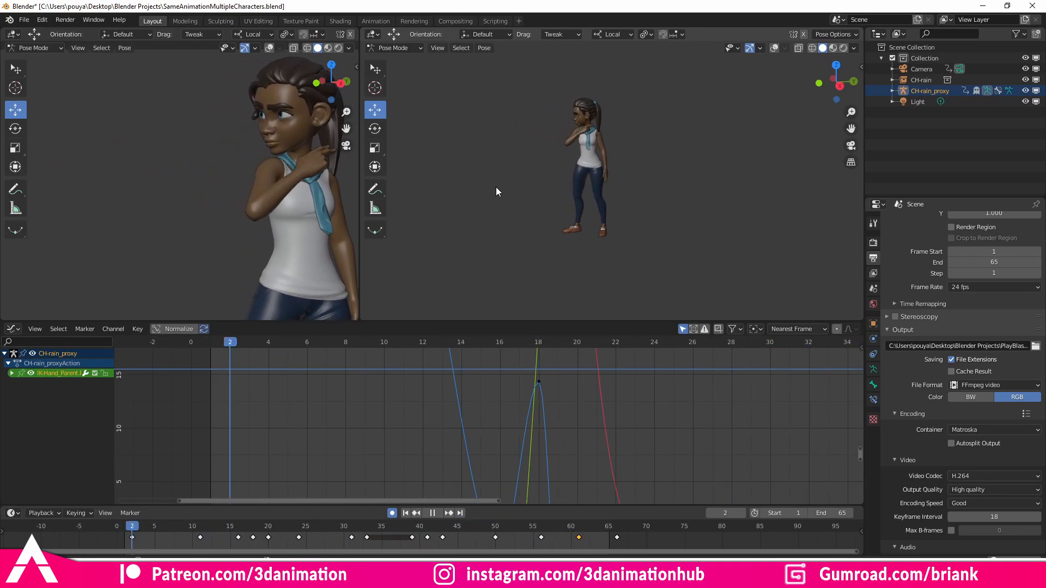
pyautogui.click(495, 525)
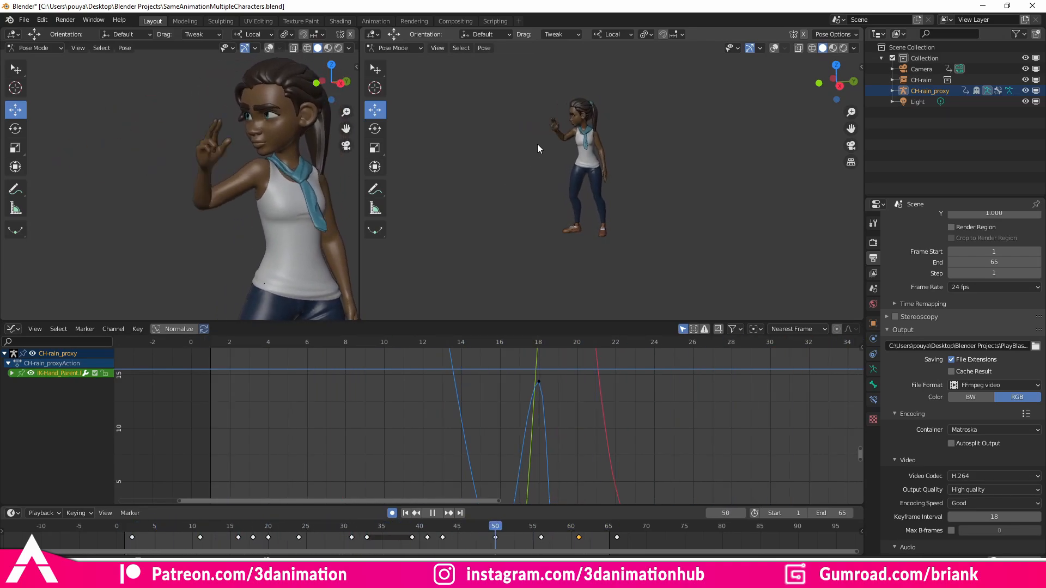
pyautogui.click(366, 526)
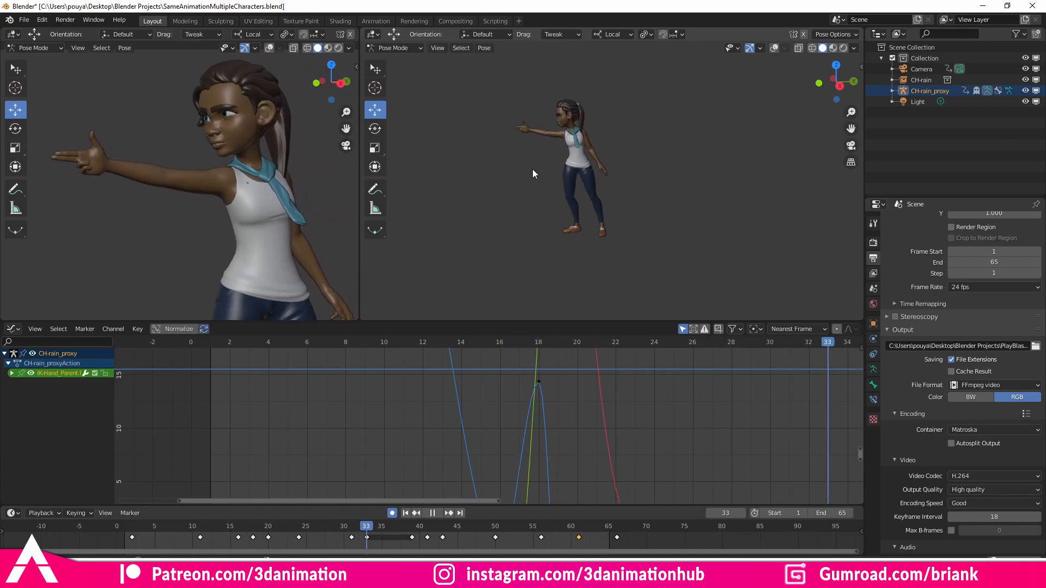
pyautogui.click(237, 526)
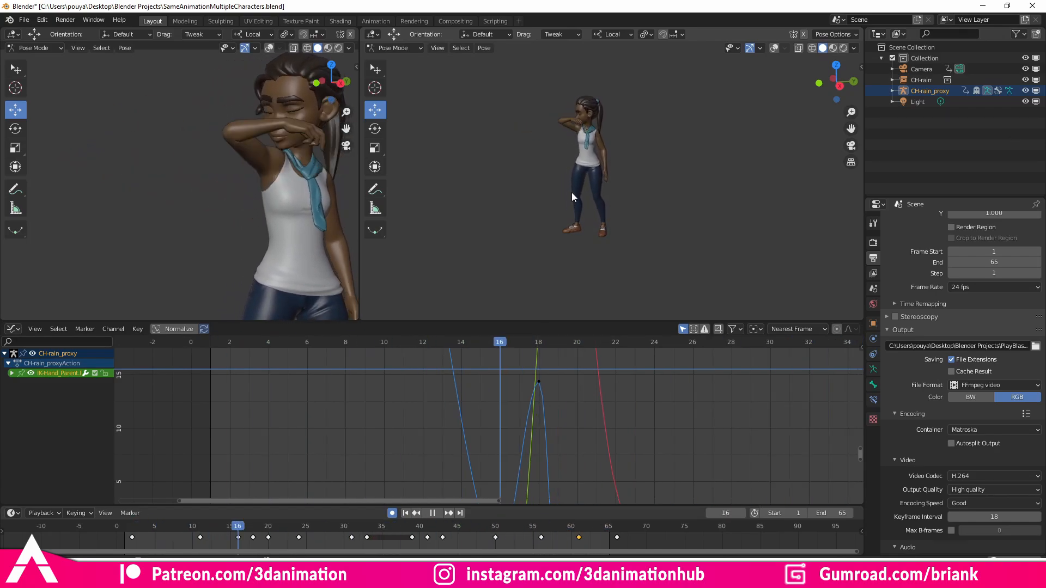
pyautogui.click(441, 525)
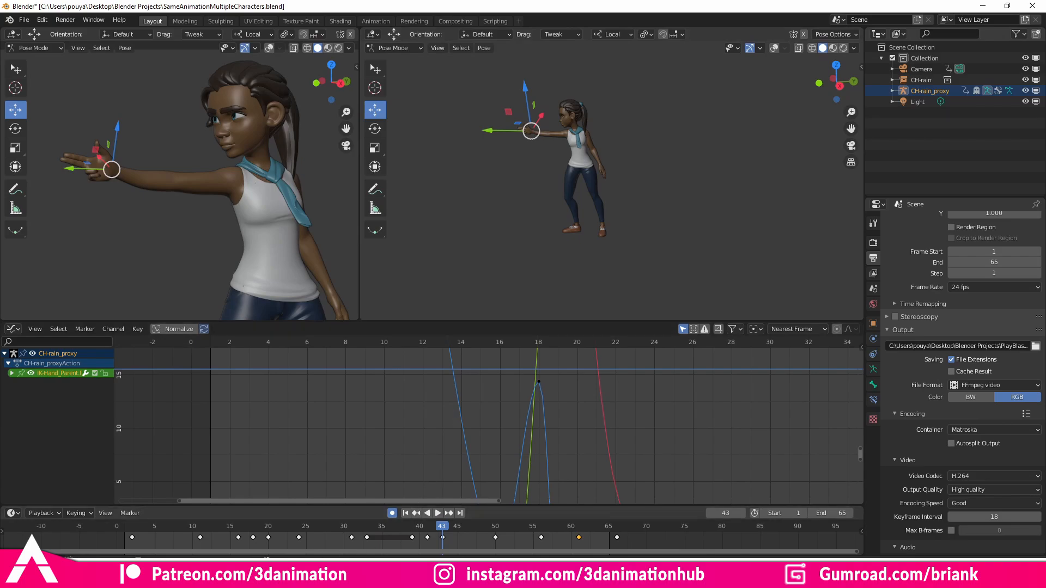
pyautogui.click(23, 20)
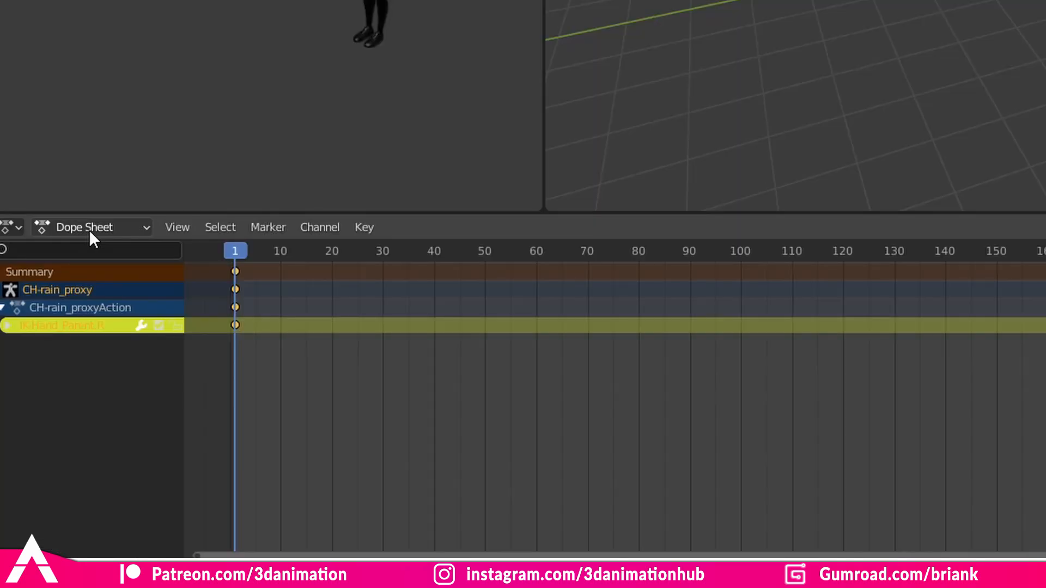
# Show CH-rain_proxyAction in the Action Editor and list the file commands
pyautogui.click(91, 227)
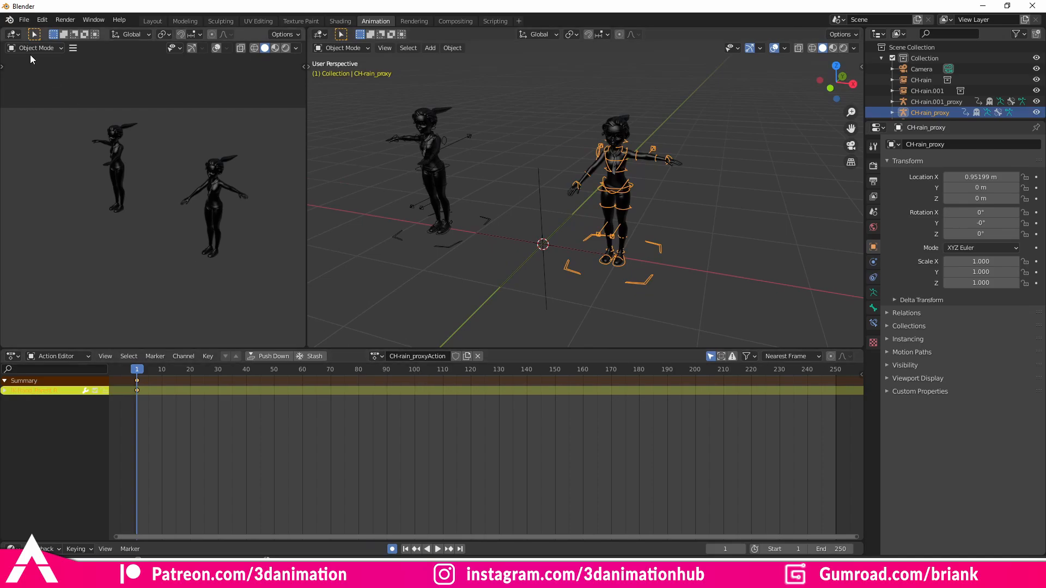
pyautogui.click(23, 20)
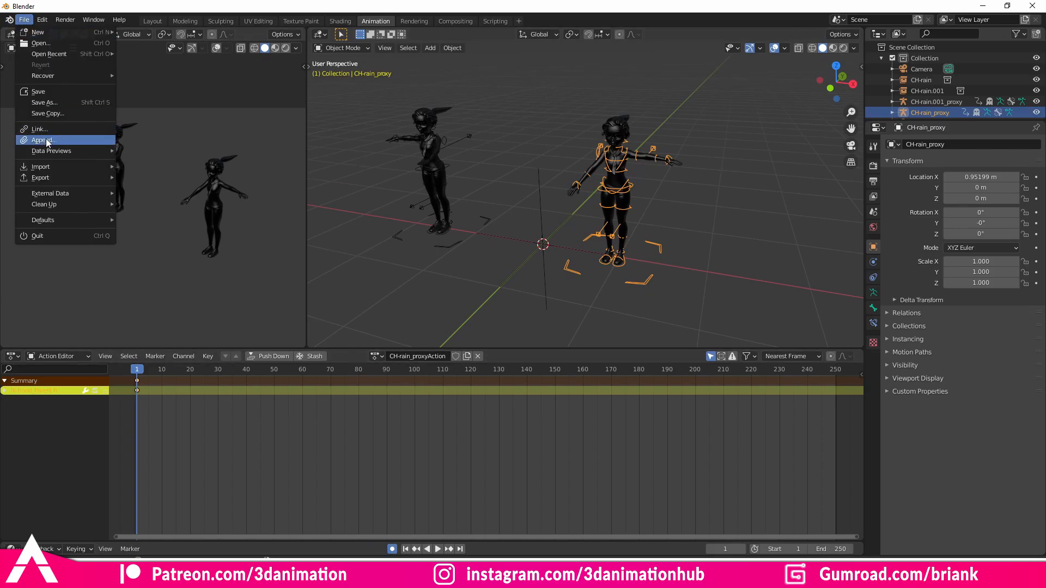
# Append CH-rain_proxyAction from the multiple-characters blend file's Action folder
pyautogui.click(43, 139)
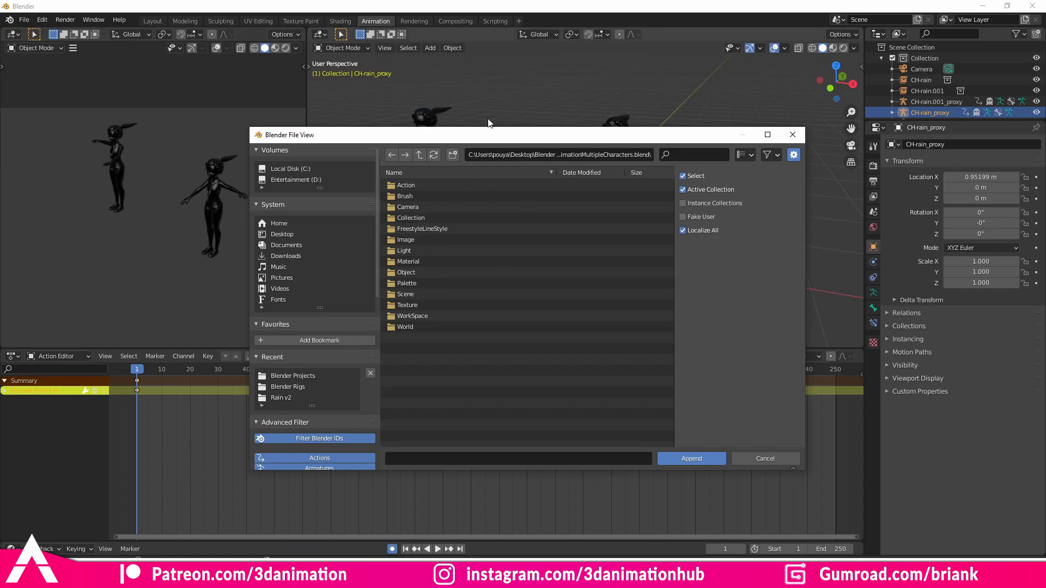
pyautogui.moveTo(326, 381)
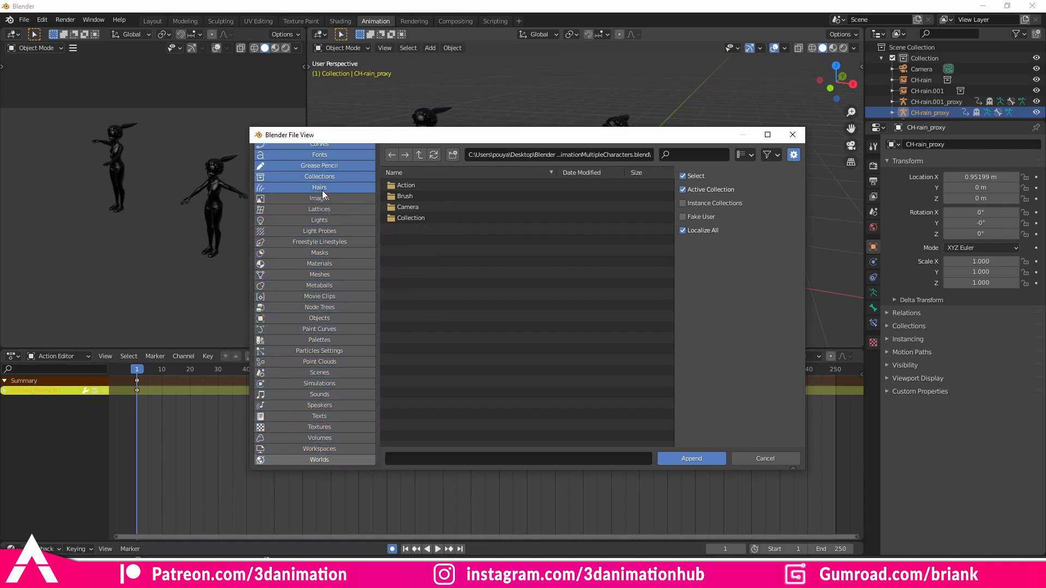
pyautogui.scroll(3)
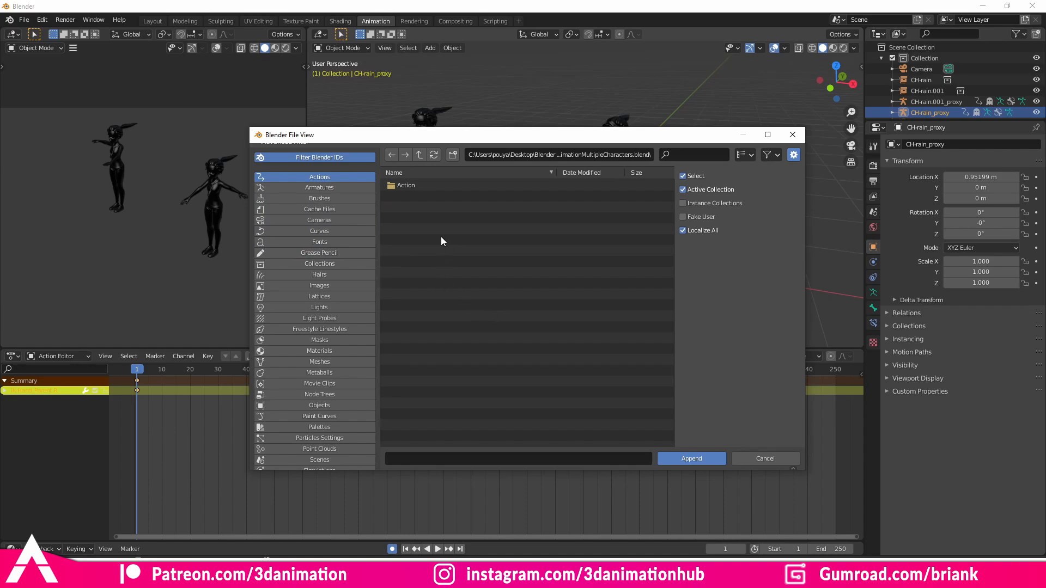
pyautogui.click(406, 185)
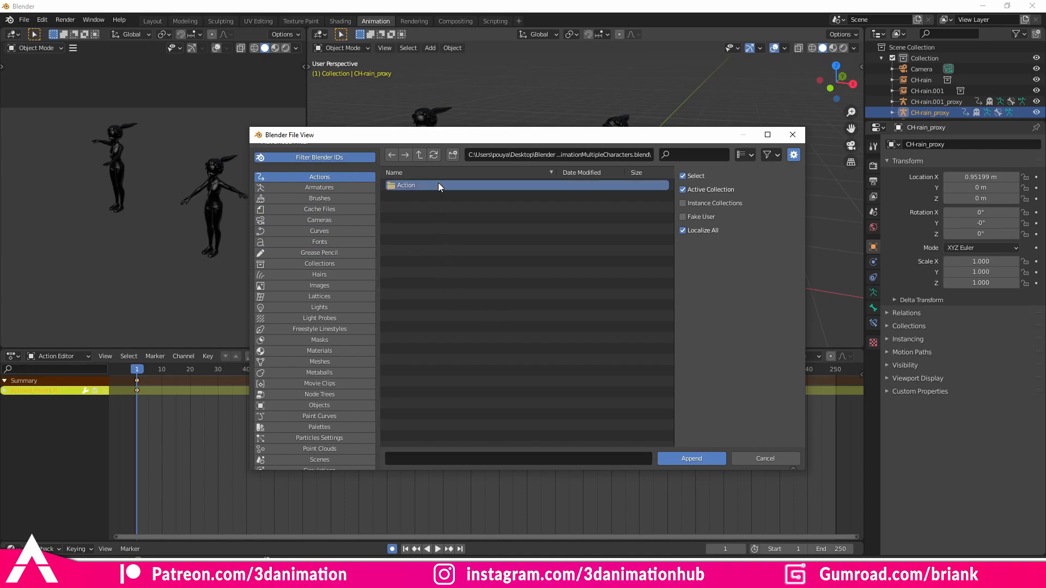
pyautogui.doubleClick(406, 185)
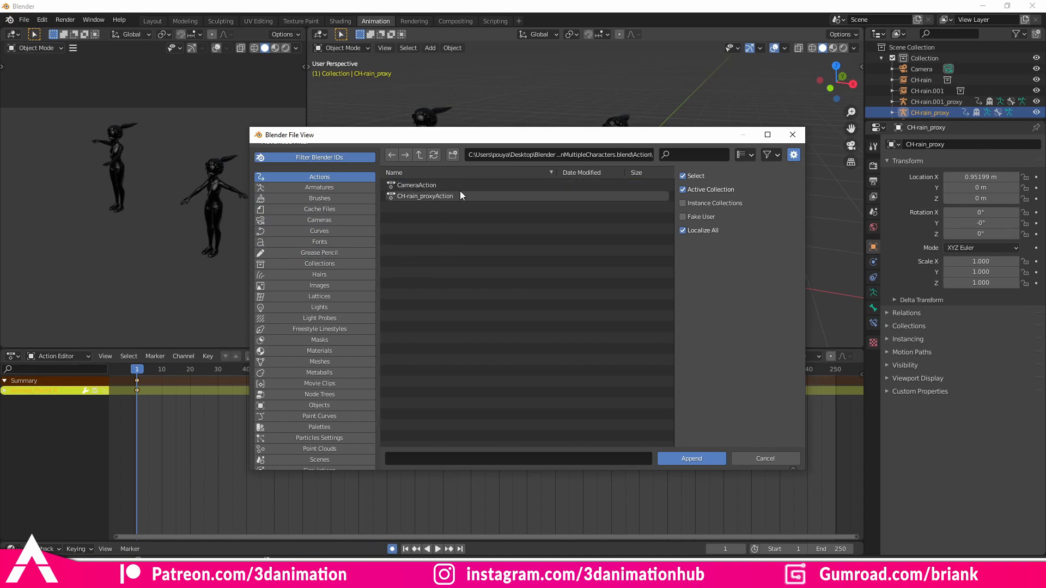
pyautogui.click(425, 195)
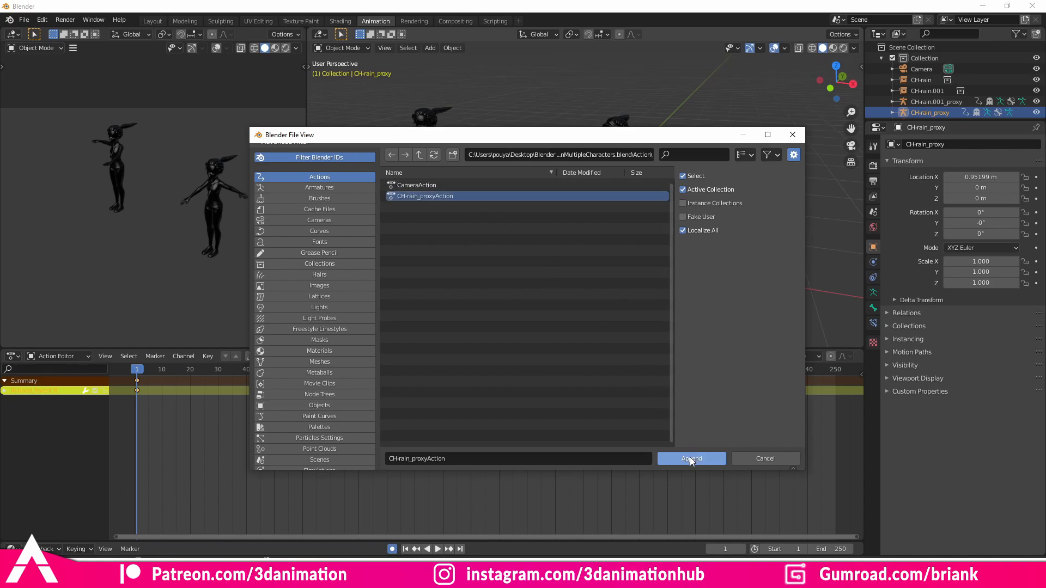
pyautogui.click(691, 459)
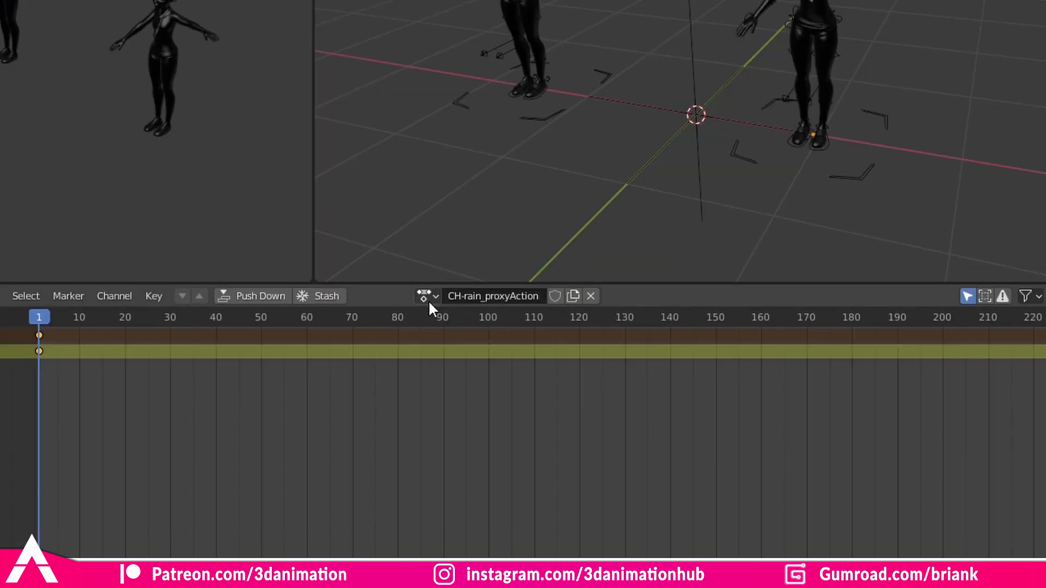
# Assign CH-rain_proxyAction.001 to the first rig and preview the Rain animation playback
pyautogui.click(425, 295)
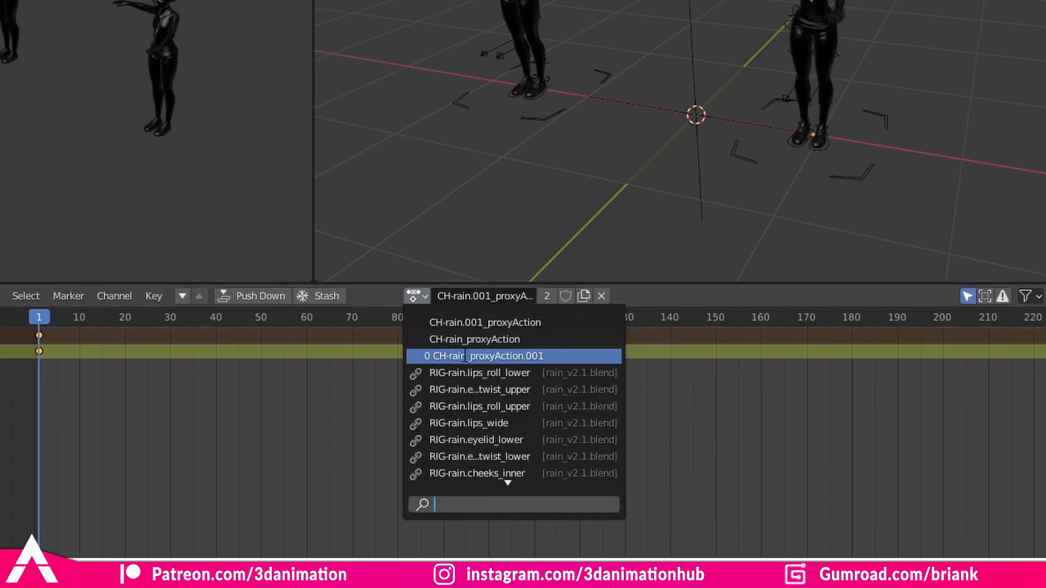
pyautogui.click(474, 340)
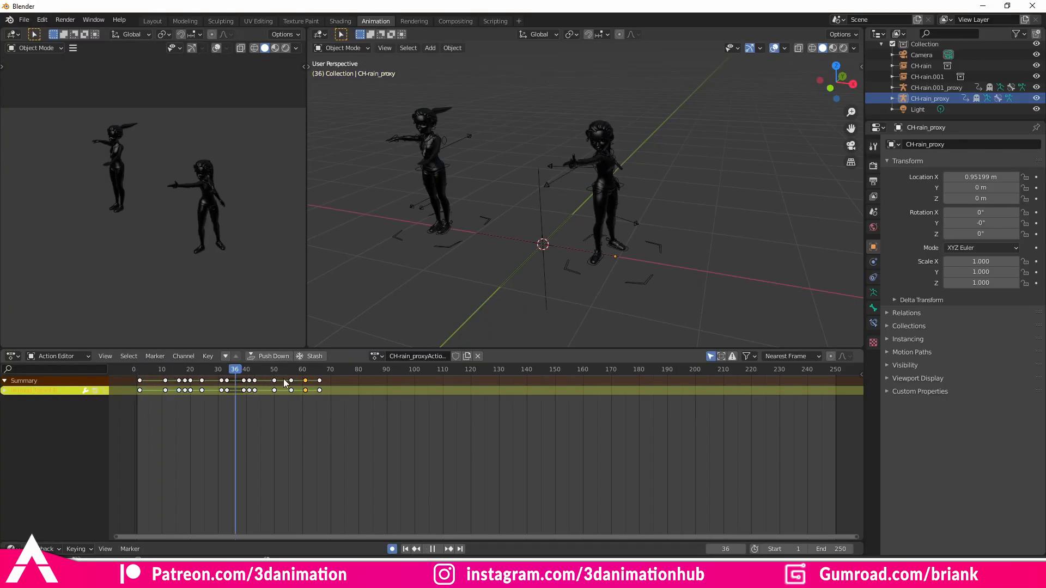
pyautogui.click(149, 369)
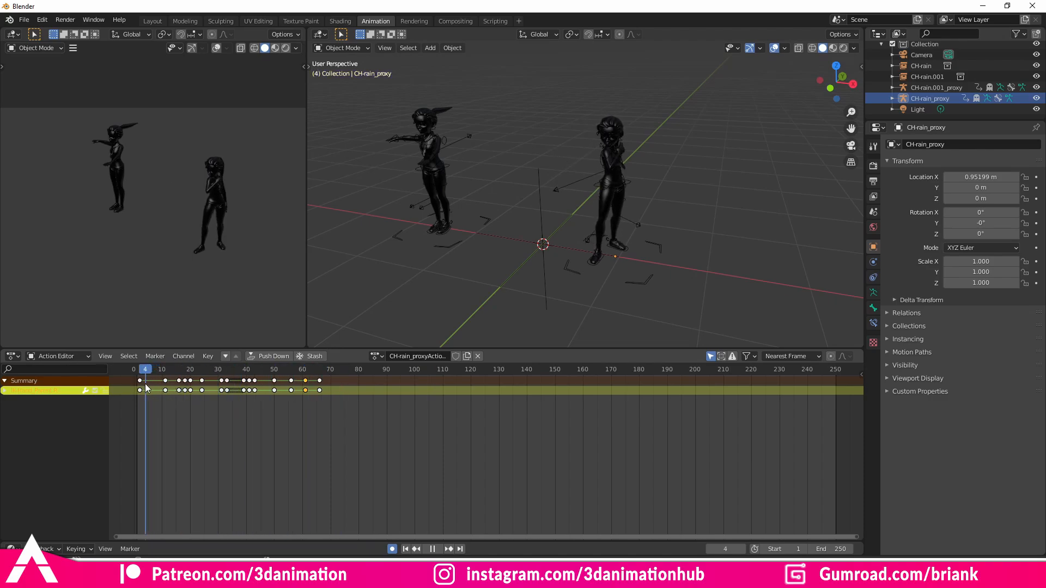
pyautogui.click(204, 370)
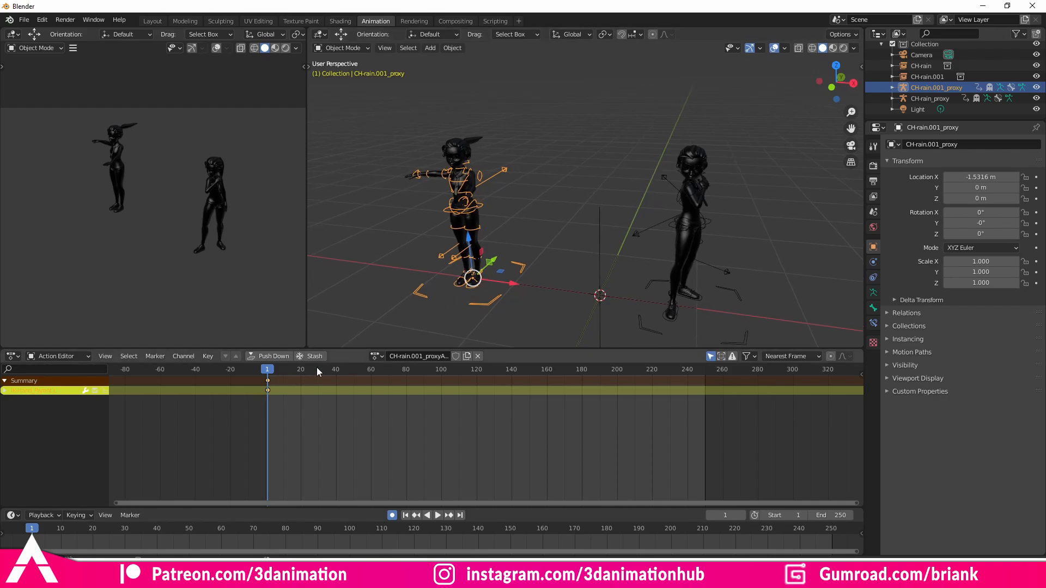
pyautogui.click(418, 355)
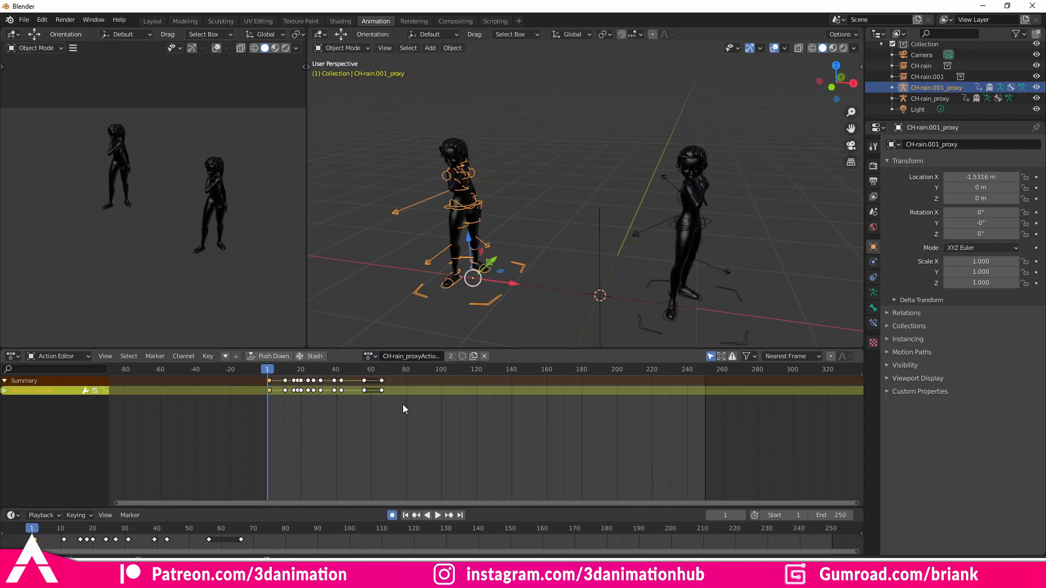
pyautogui.click(436, 514)
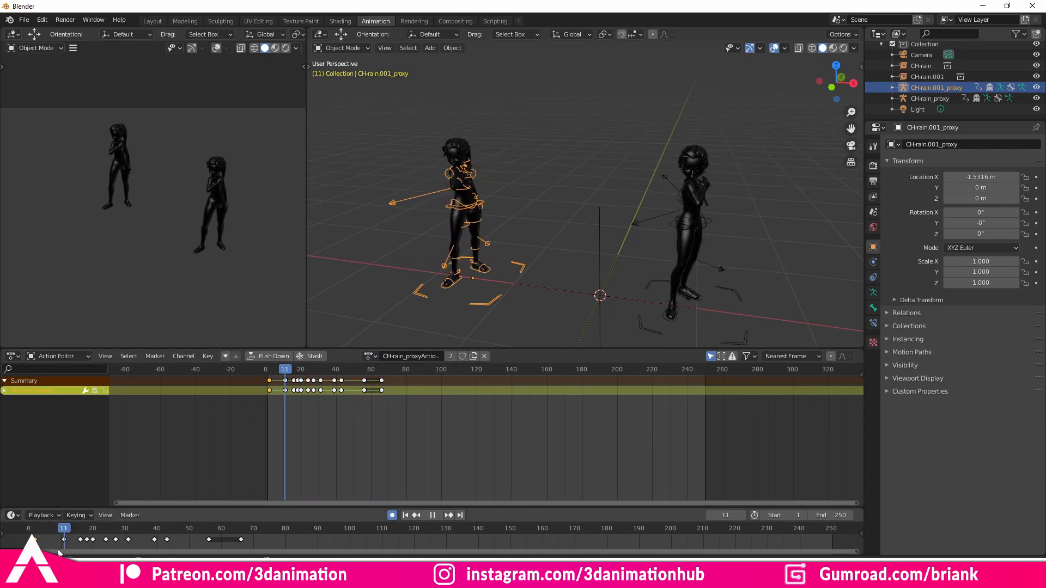
pyautogui.click(48, 527)
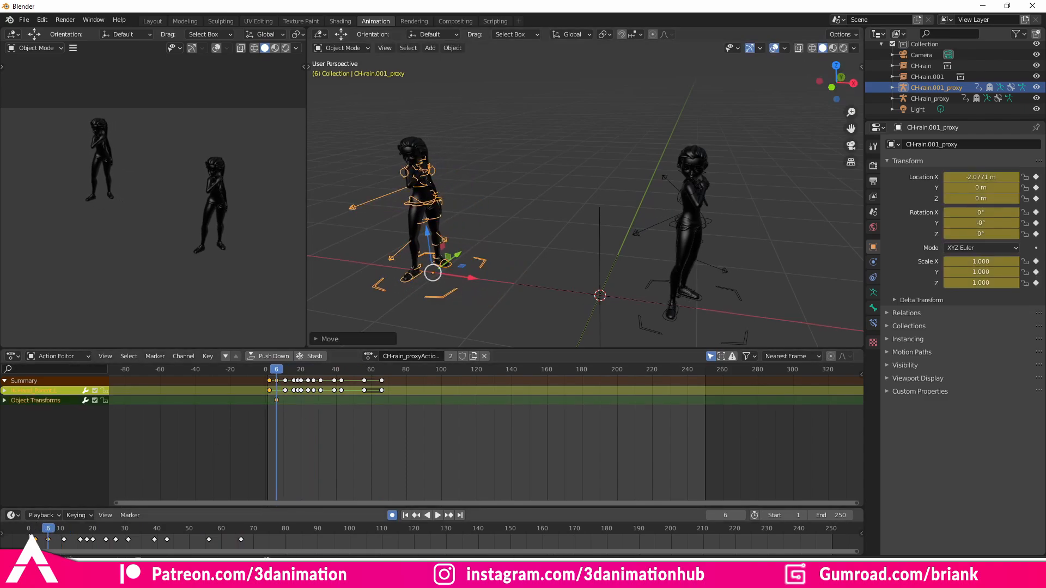
pyautogui.click(436, 514)
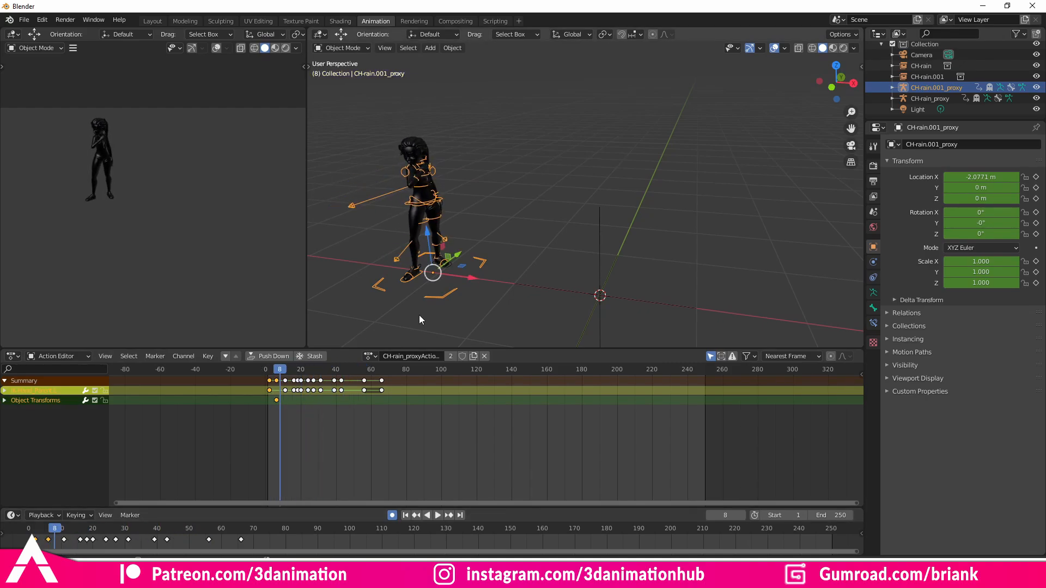
pyautogui.moveTo(501, 284)
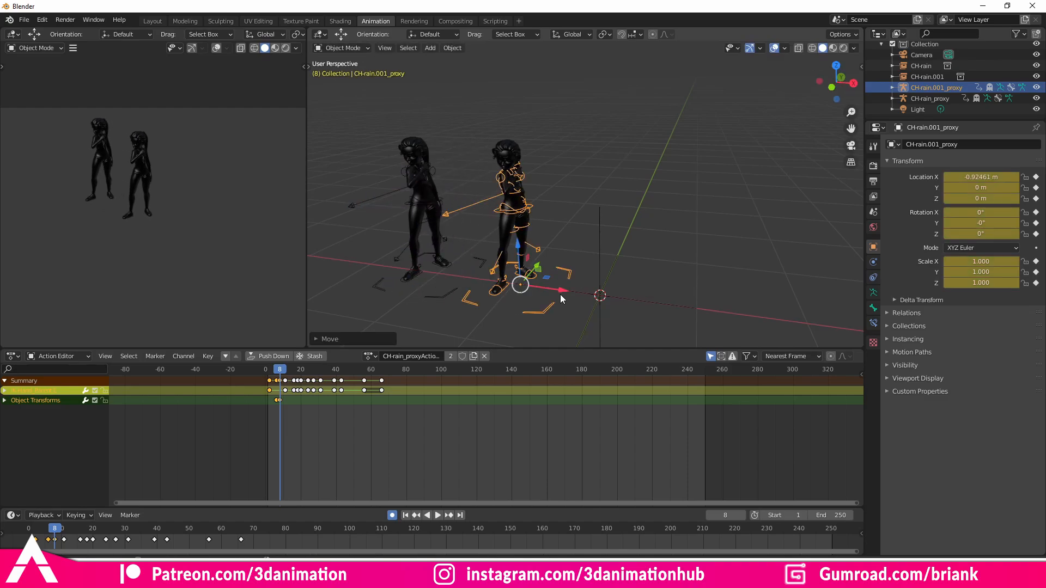
pyautogui.click(430, 514)
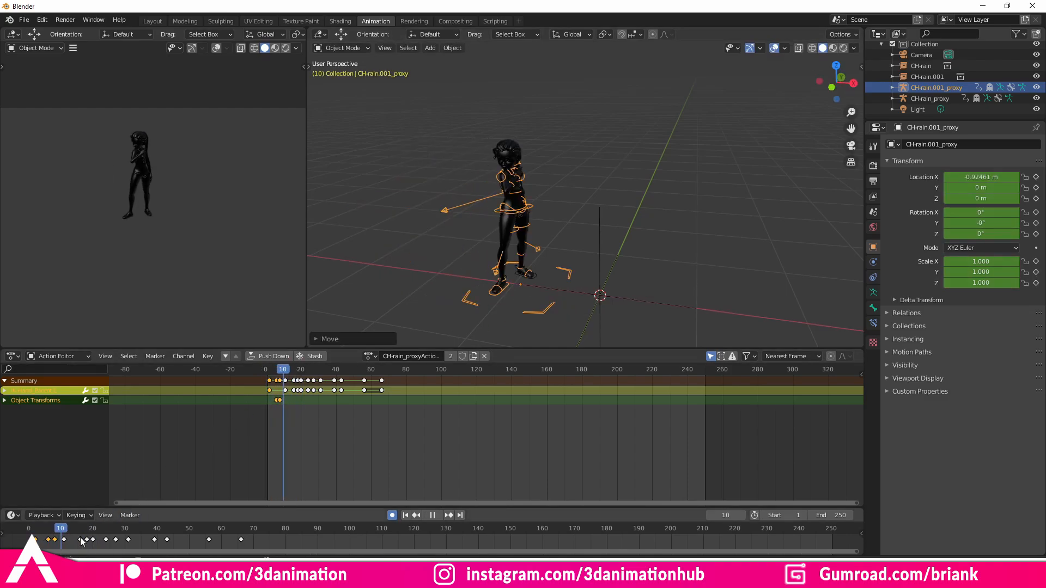
pyautogui.click(404, 515)
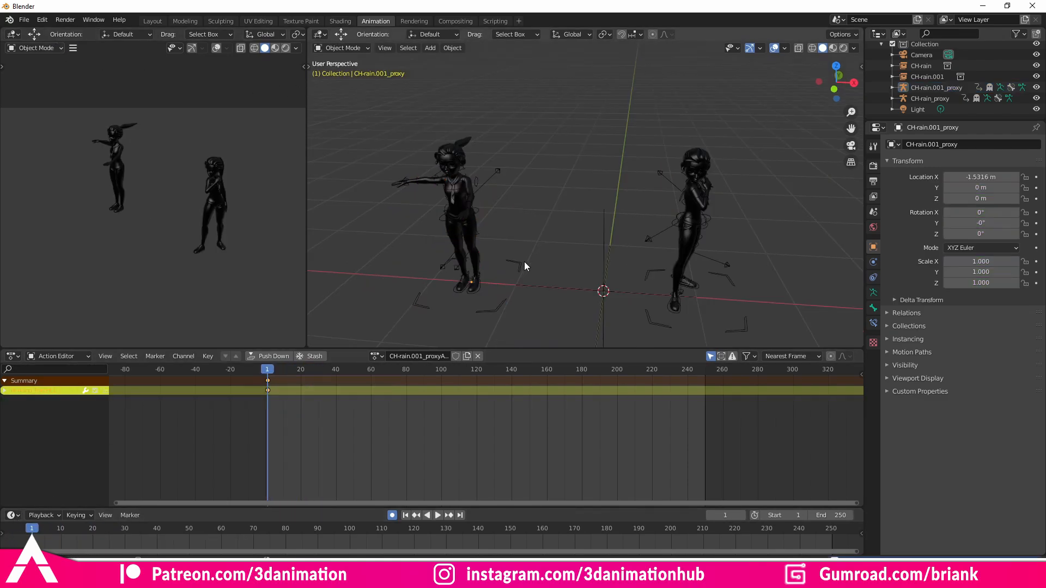
pyautogui.moveTo(516, 259)
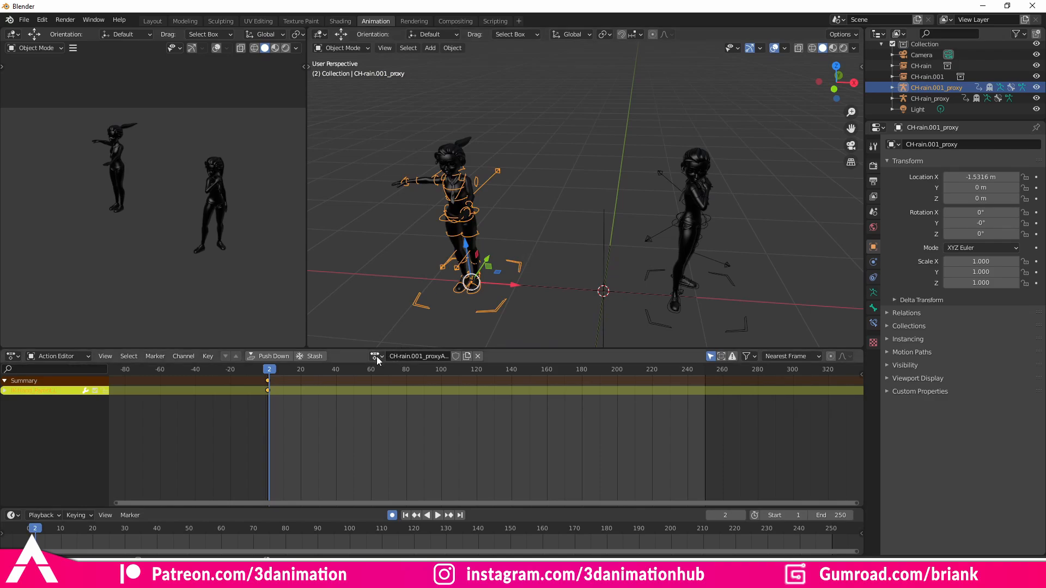
# Give CH-rain.001_proxy its own copy of the appended Rain action, shifted a few frames
pyautogui.click(376, 355)
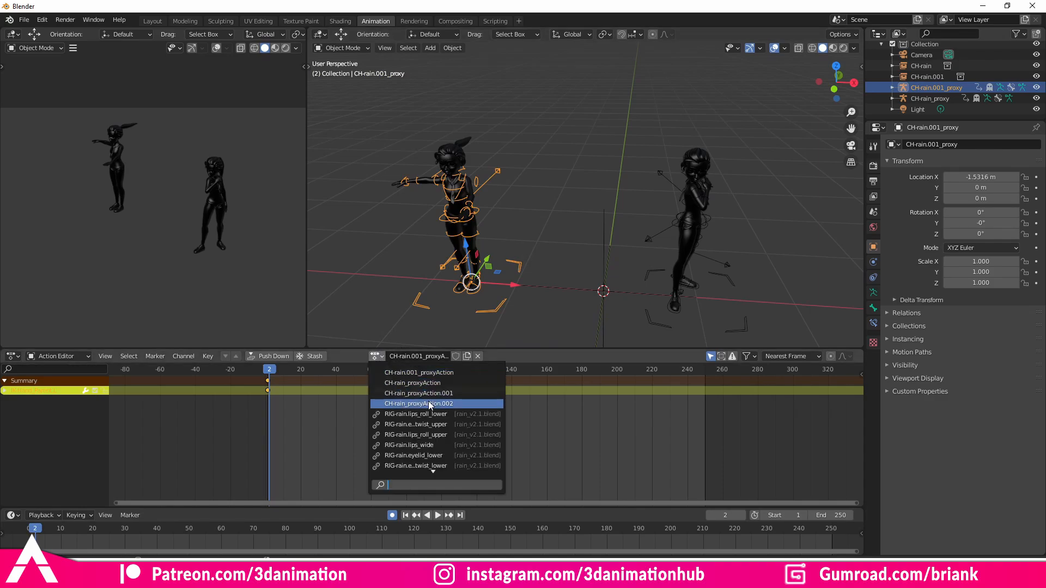
pyautogui.click(418, 403)
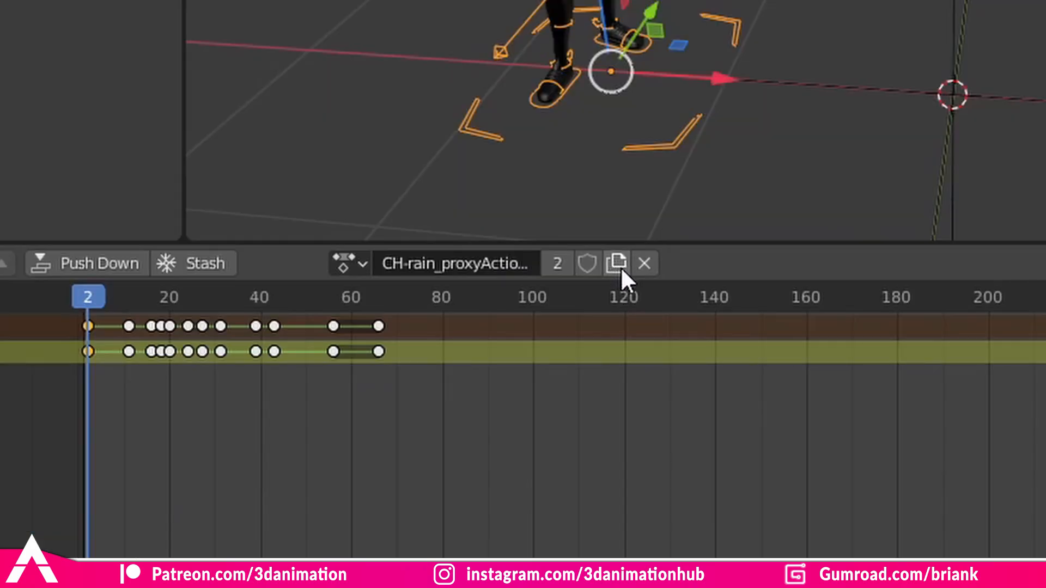
pyautogui.moveTo(614, 263)
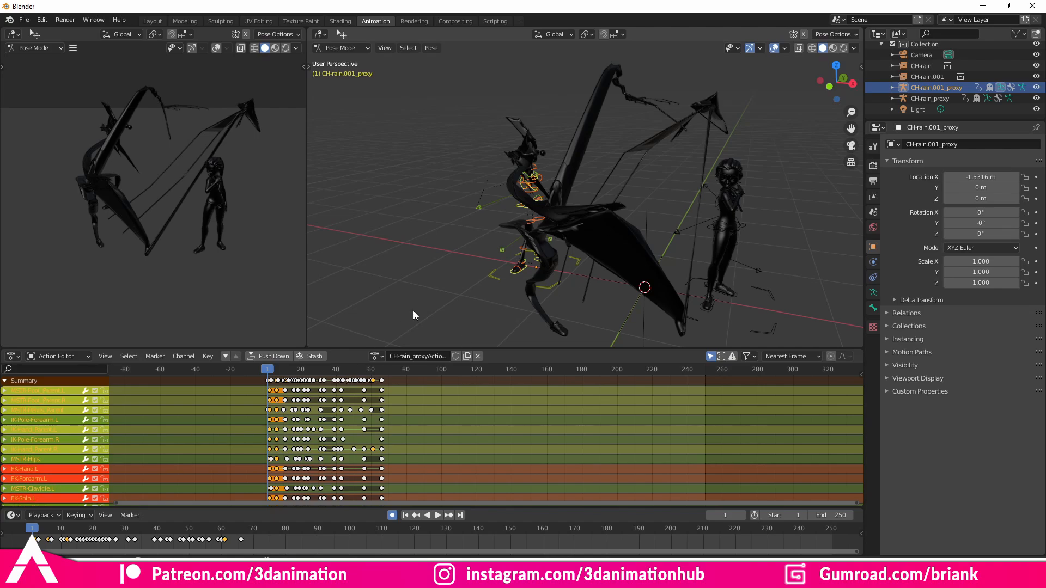
pyautogui.click(32, 526)
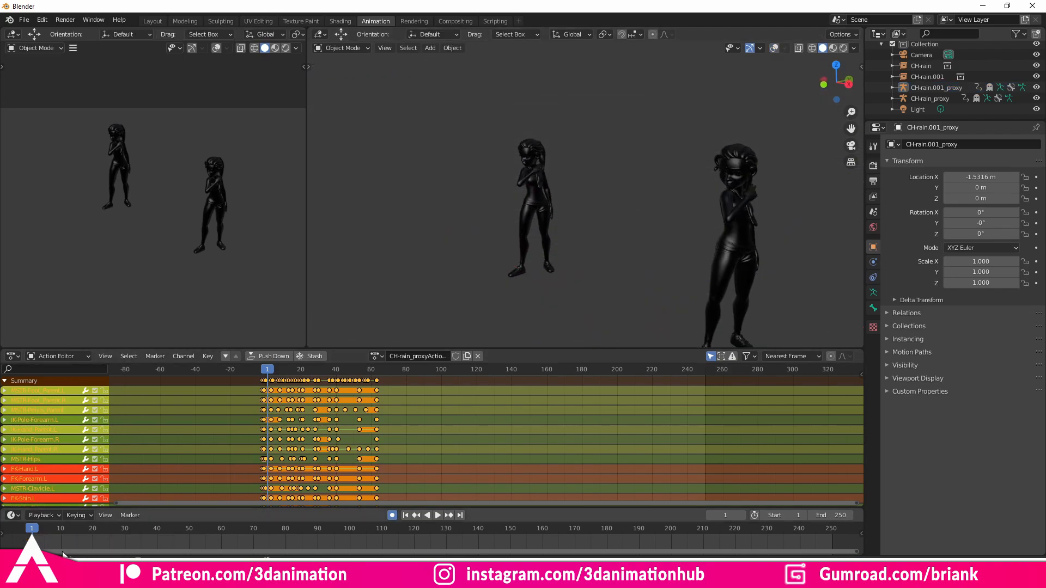
# Play both rigs together and stop at frame 14 to compare their poses
pyautogui.click(437, 514)
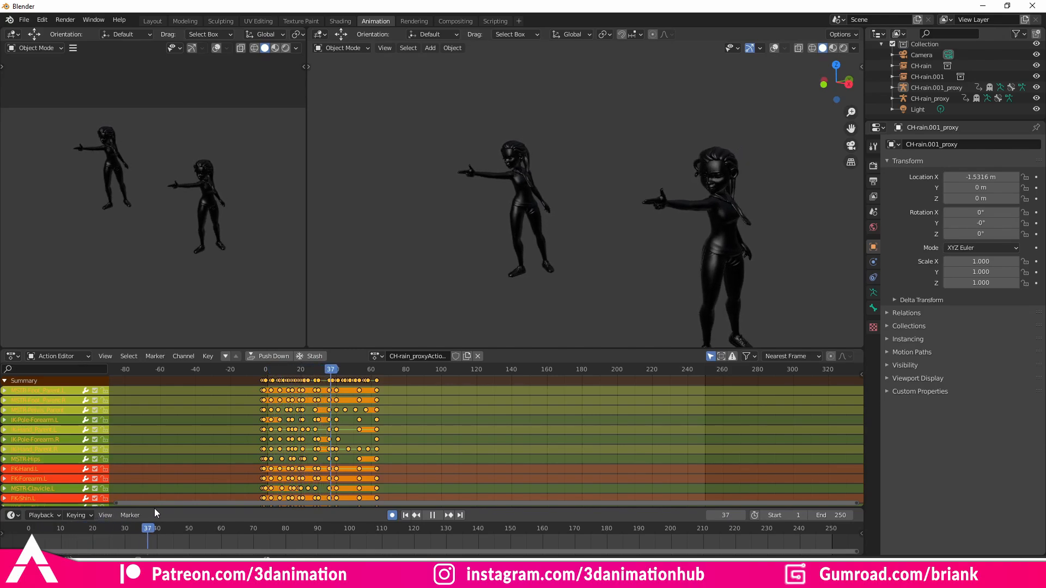
pyautogui.click(330, 528)
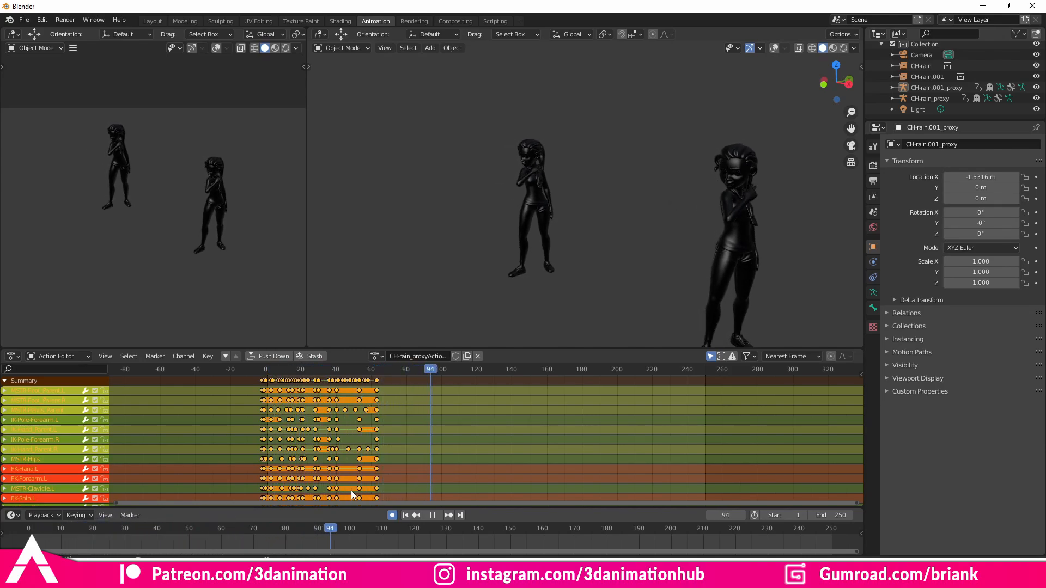
pyautogui.click(73, 527)
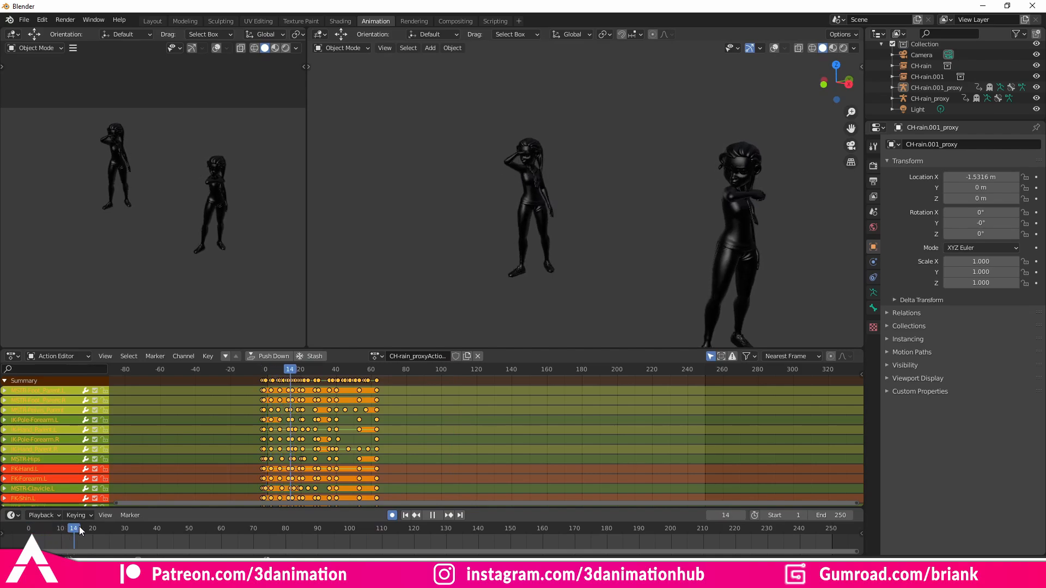